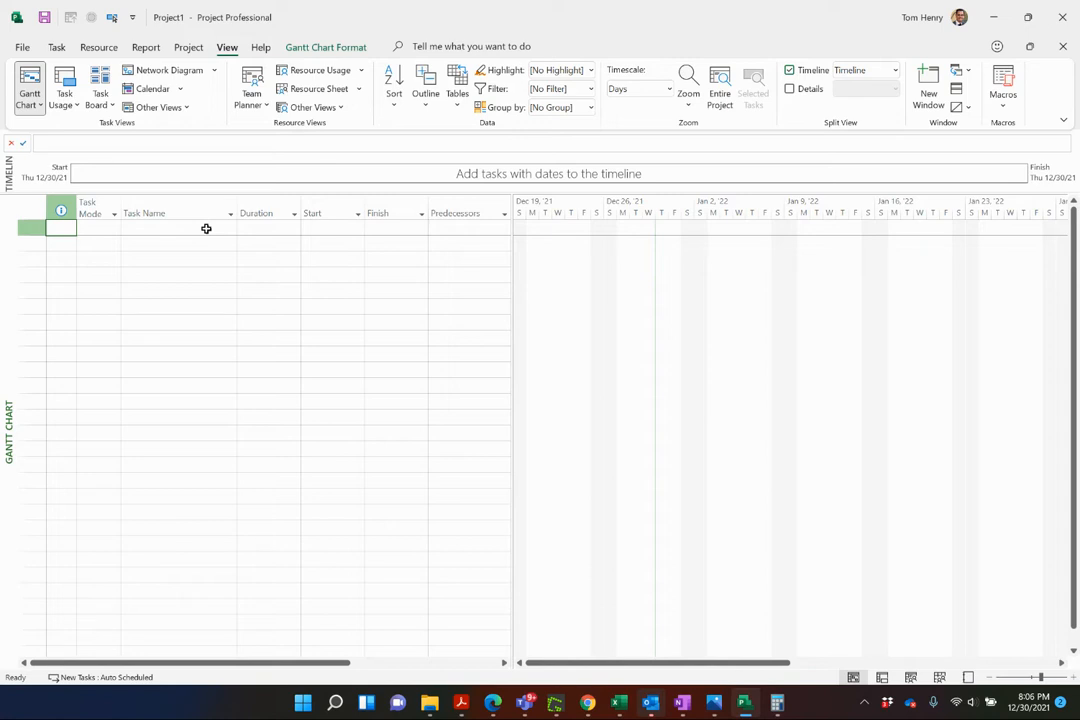
- Create a new blank project (Project2) from the File menu to serve as the master
click(178, 228)
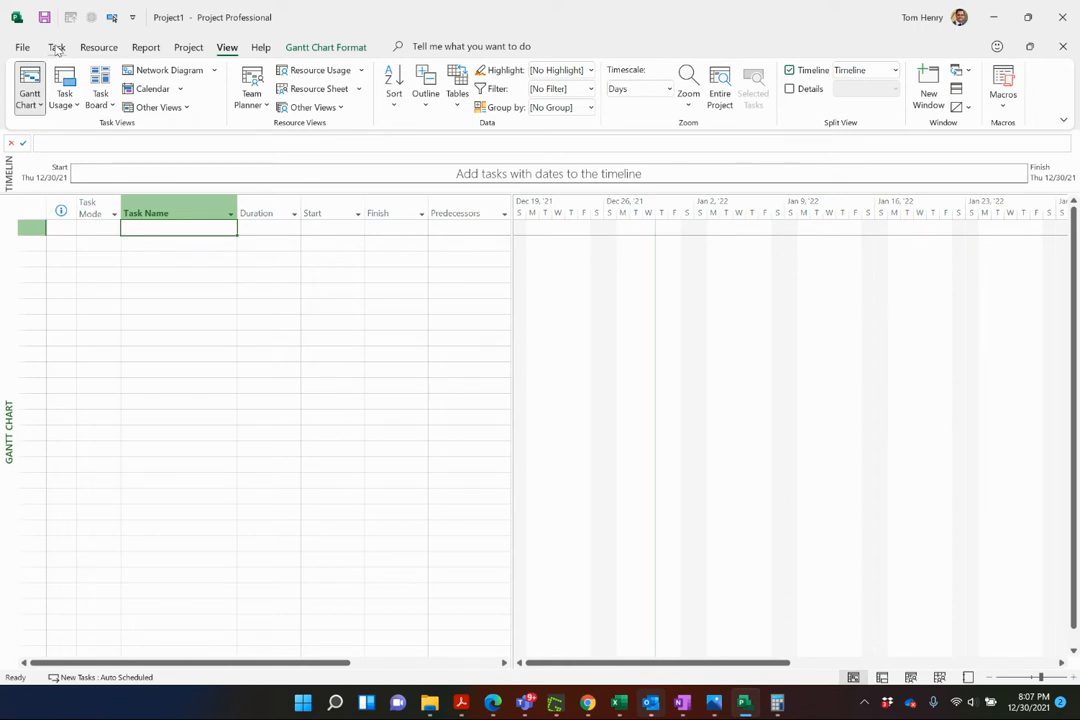
click(22, 46)
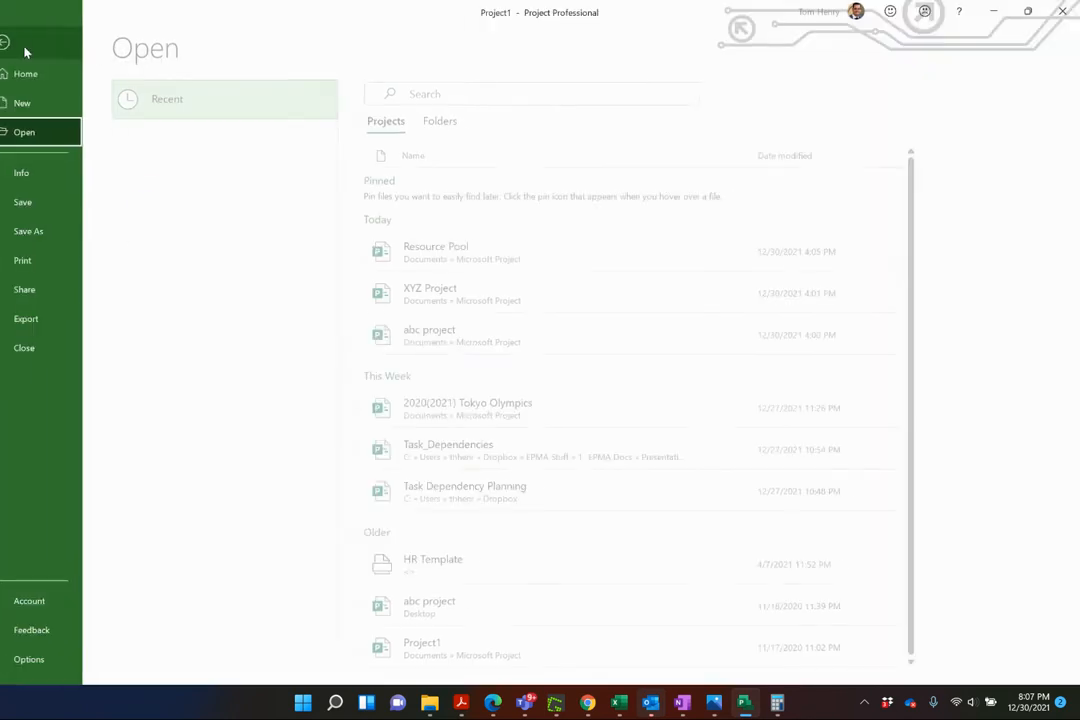
click(40, 104)
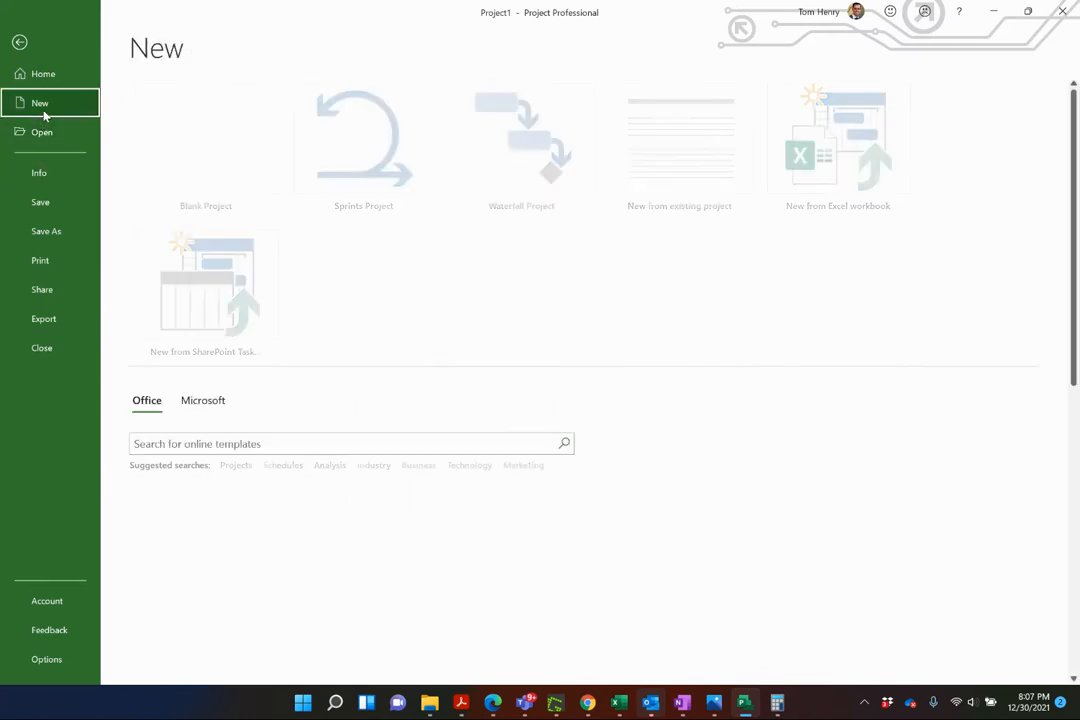
click(204, 140)
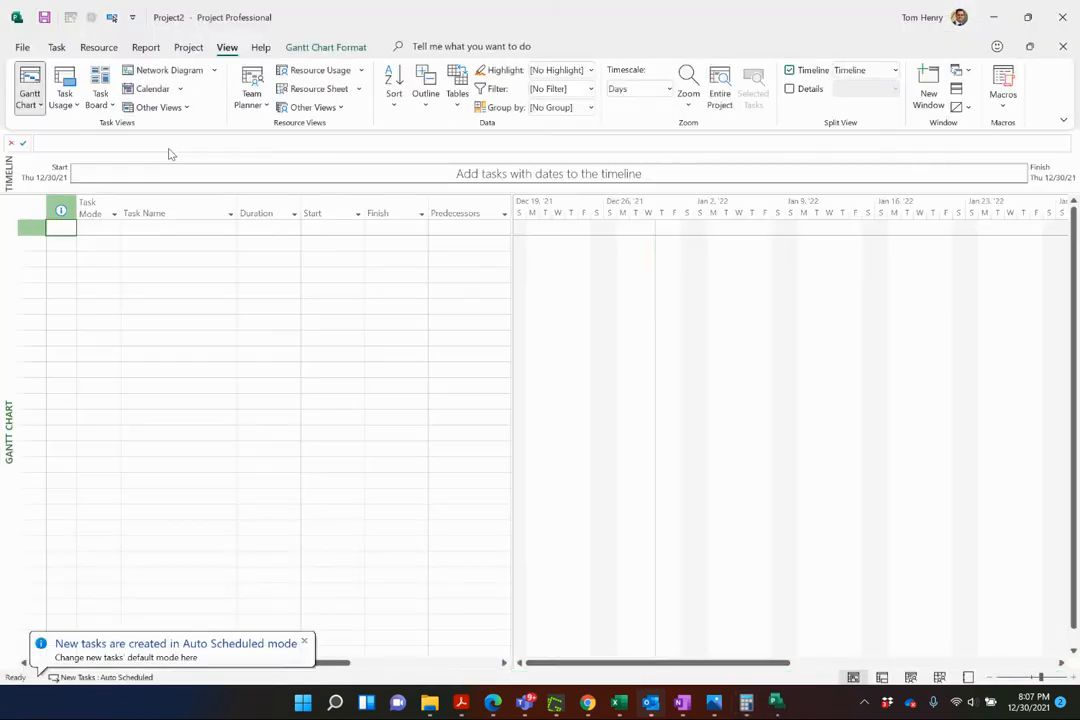
- Show the Project ribbon commands, including Subproject insertion, for Project2
click(176, 228)
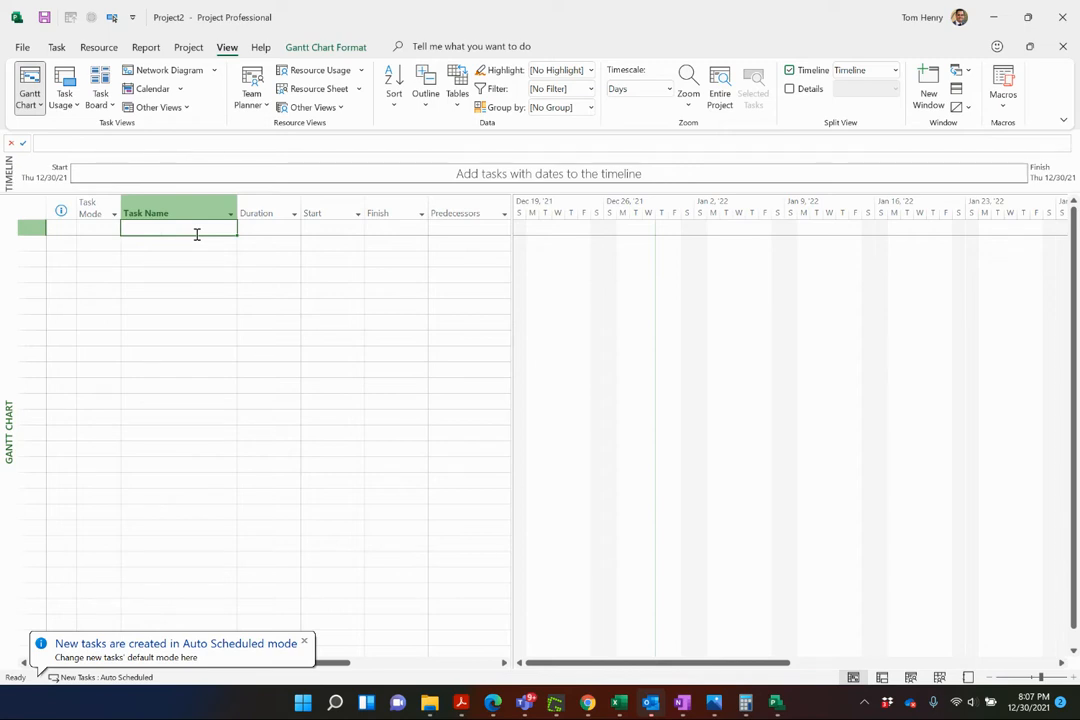
click(304, 644)
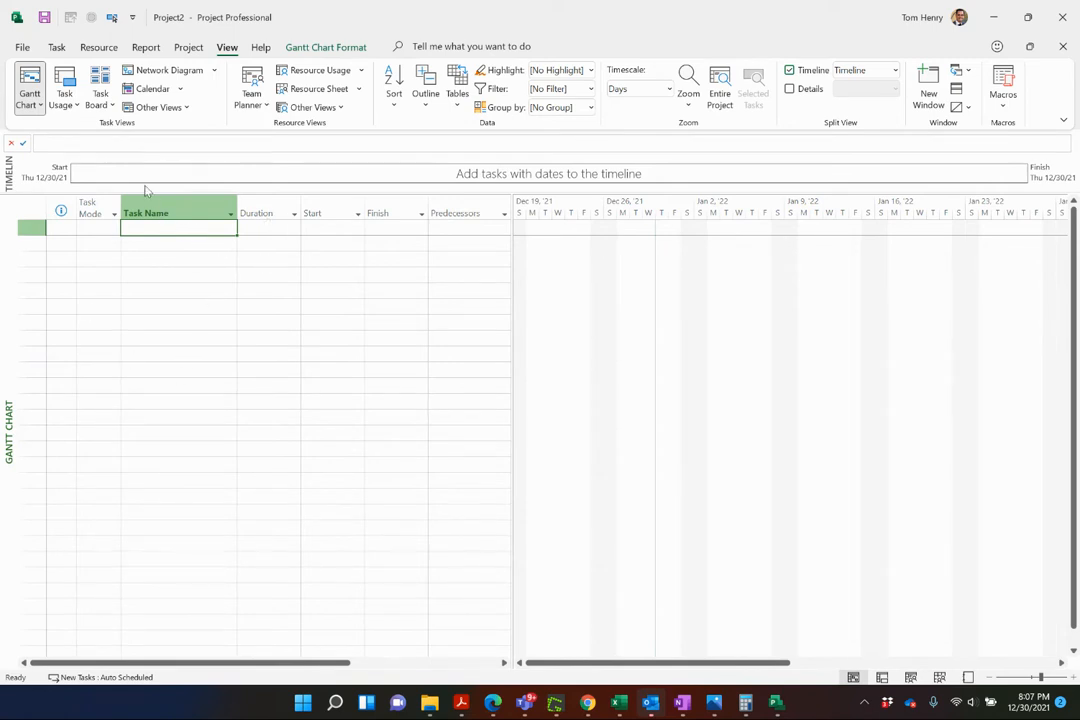
mouse_move(64, 88)
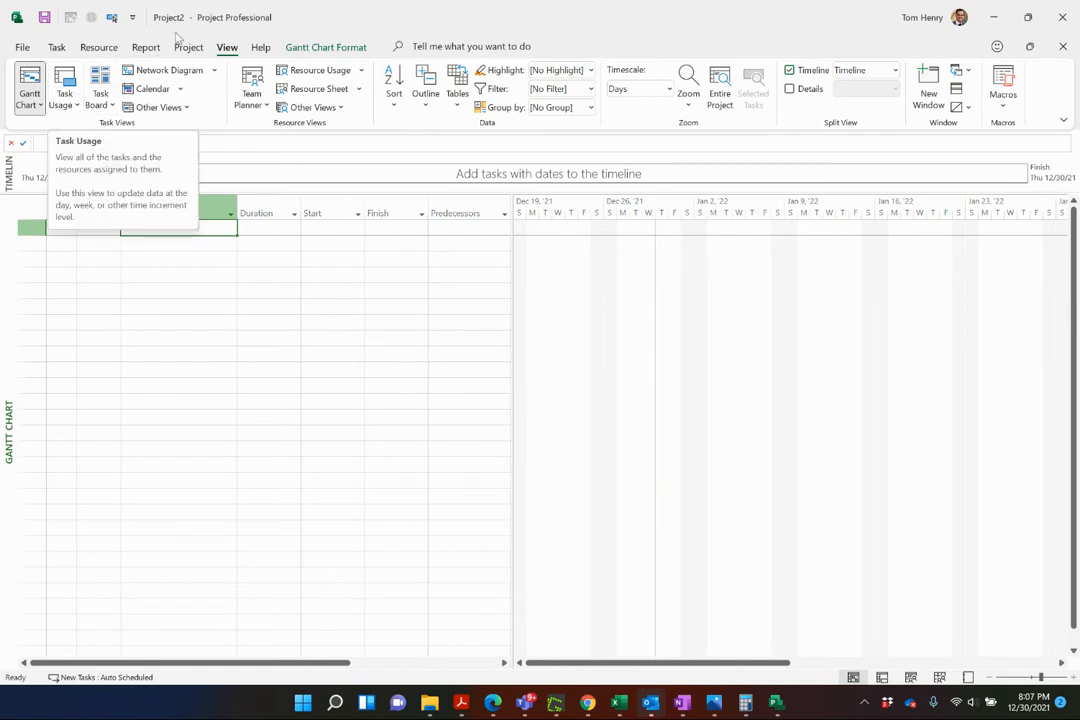
click(188, 48)
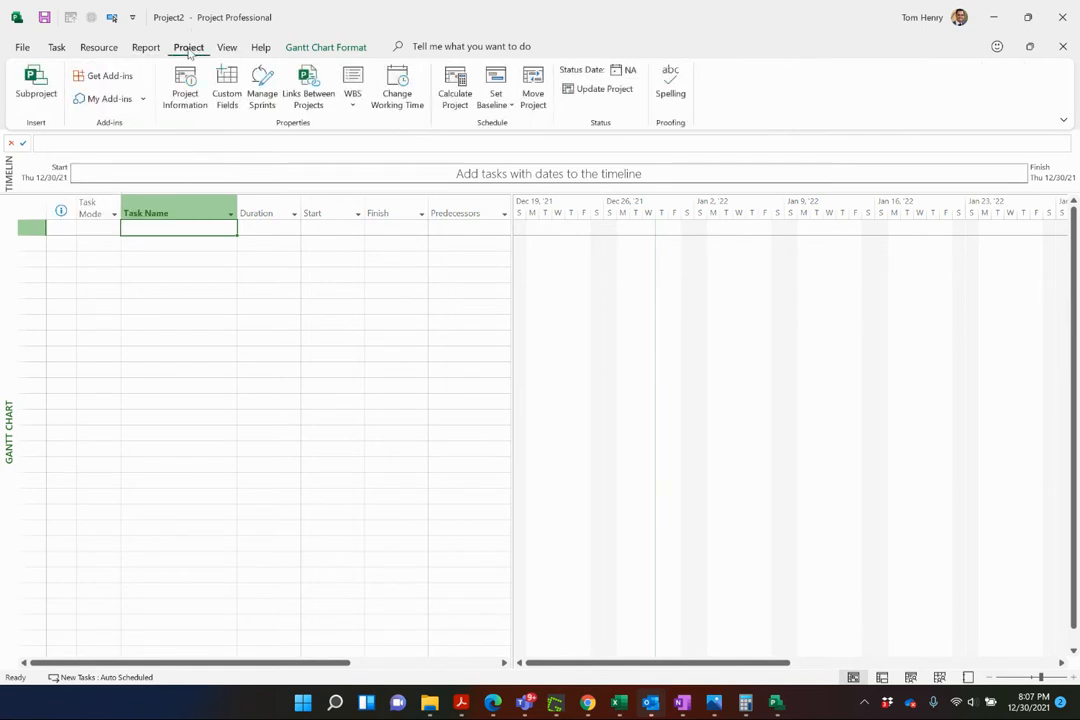
mouse_move(36, 88)
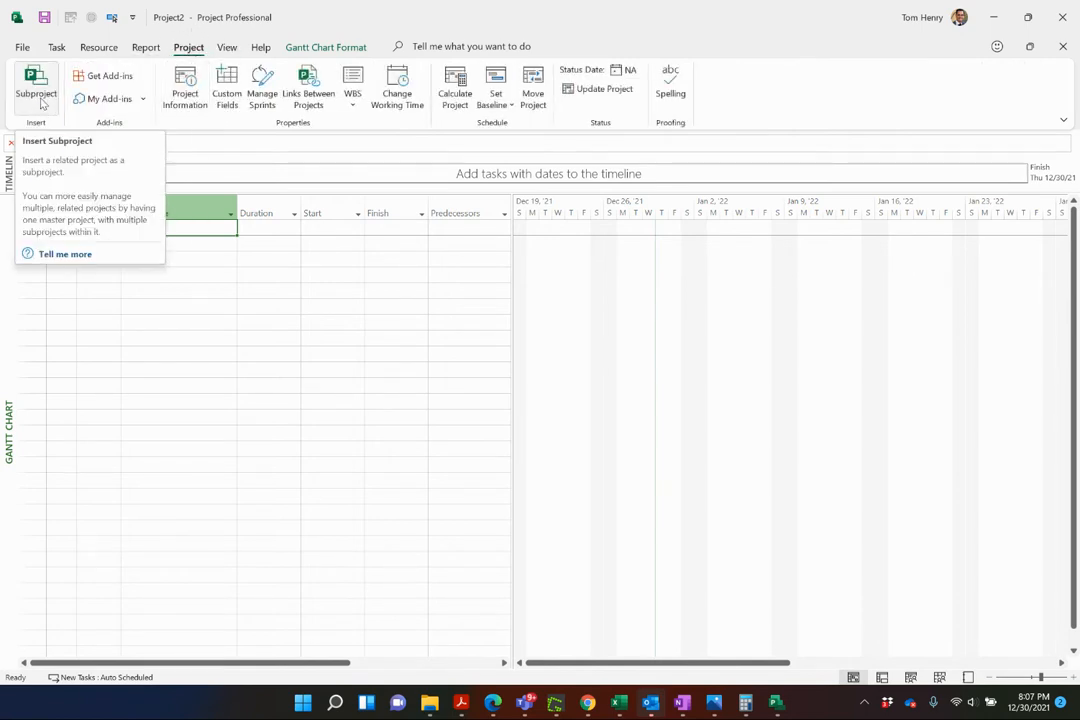
- Insert the abc project and XYZ Project files together as subprojects of the master
click(36, 88)
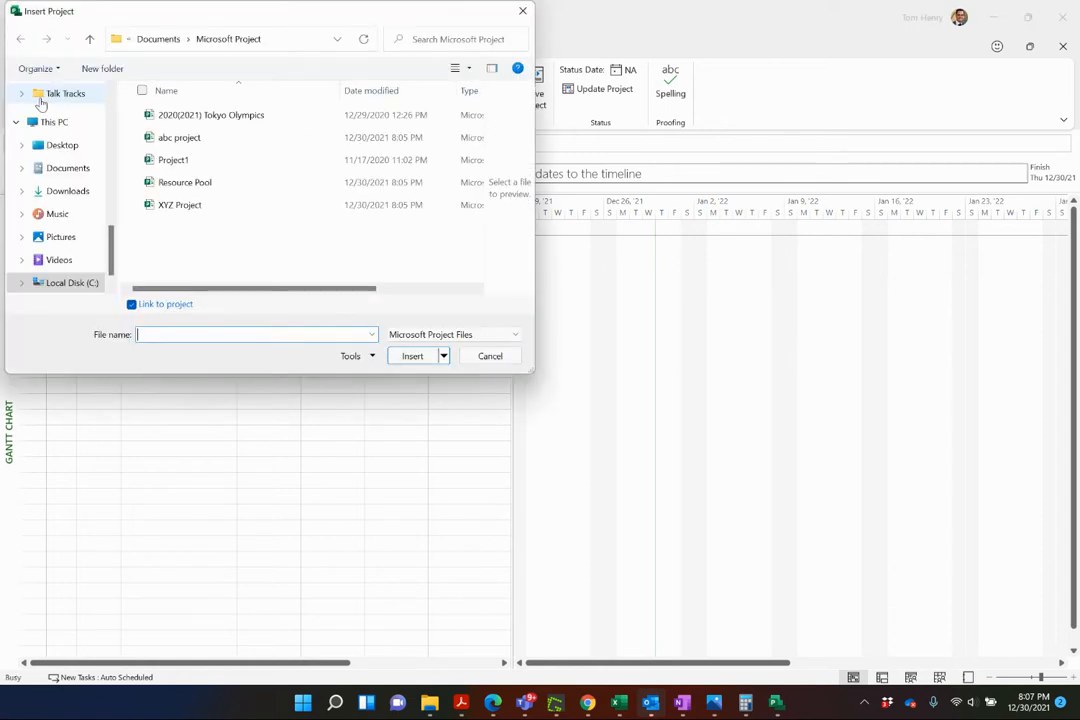
click(180, 136)
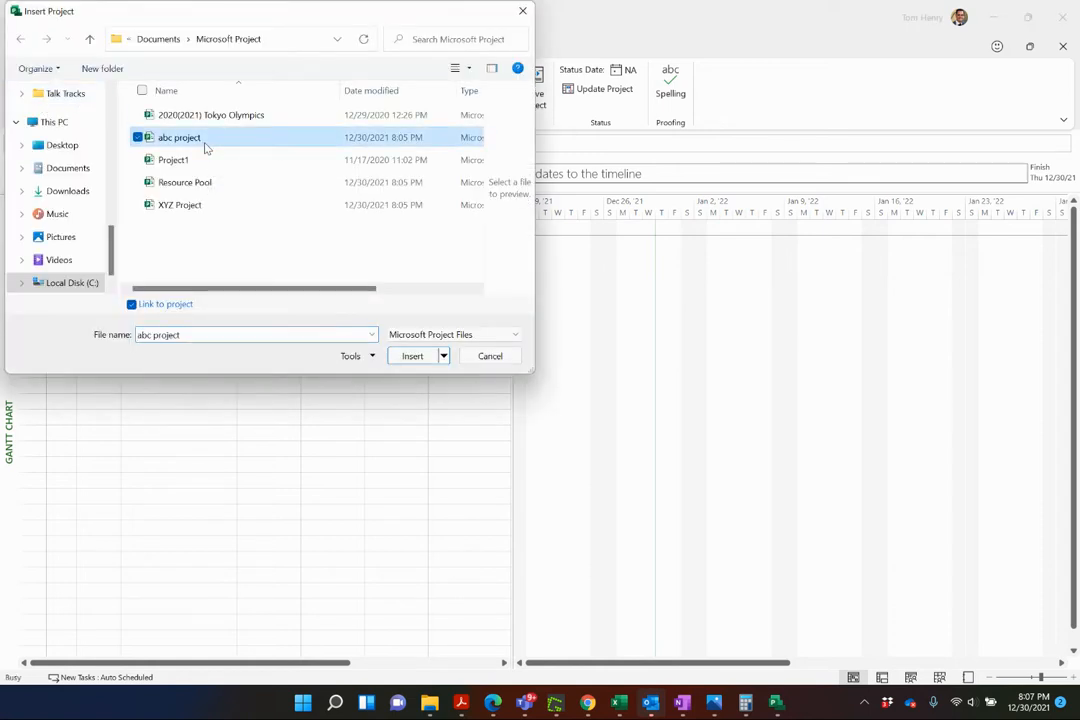
click(180, 204)
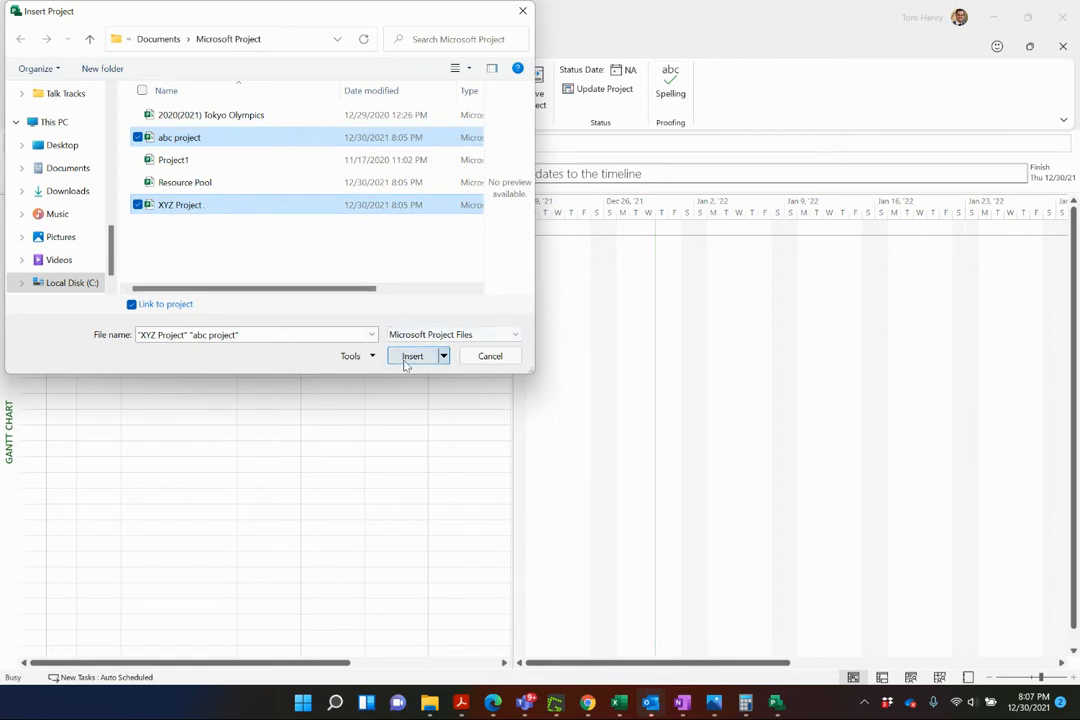
click(412, 356)
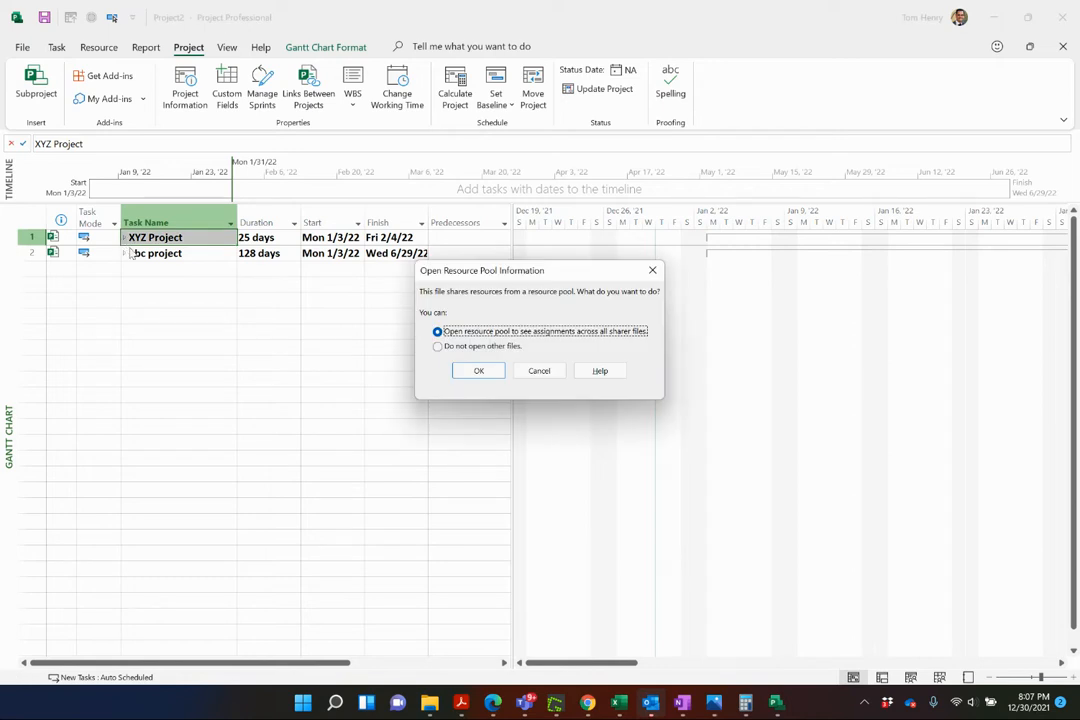
mouse_move(368, 280)
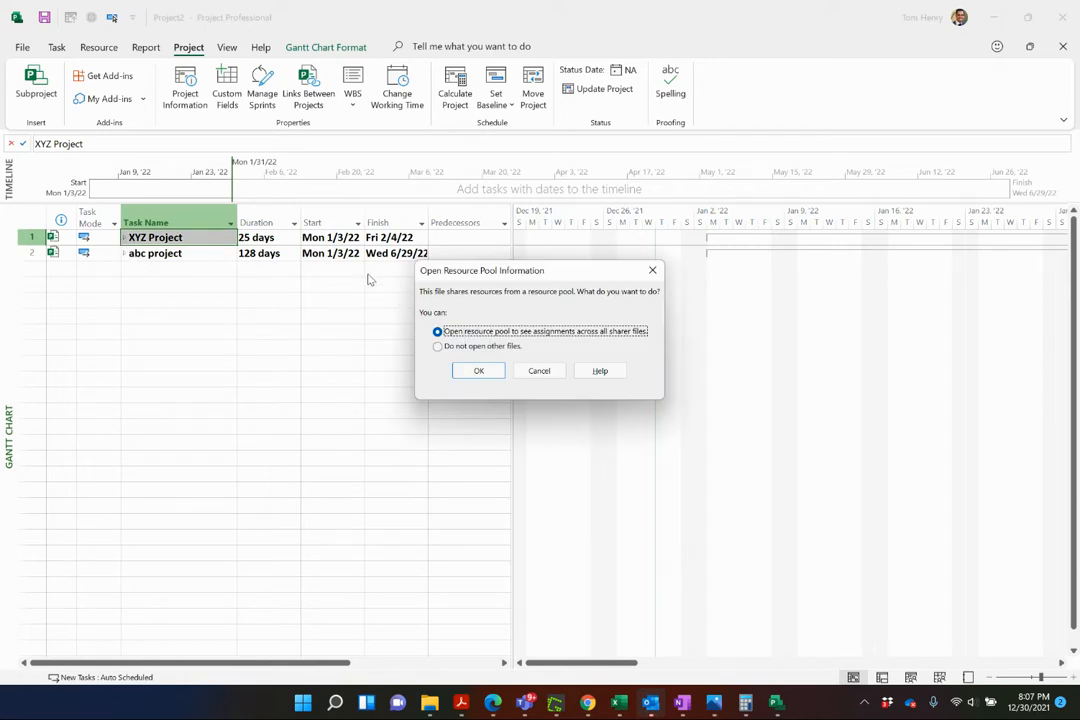
mouse_move(458, 320)
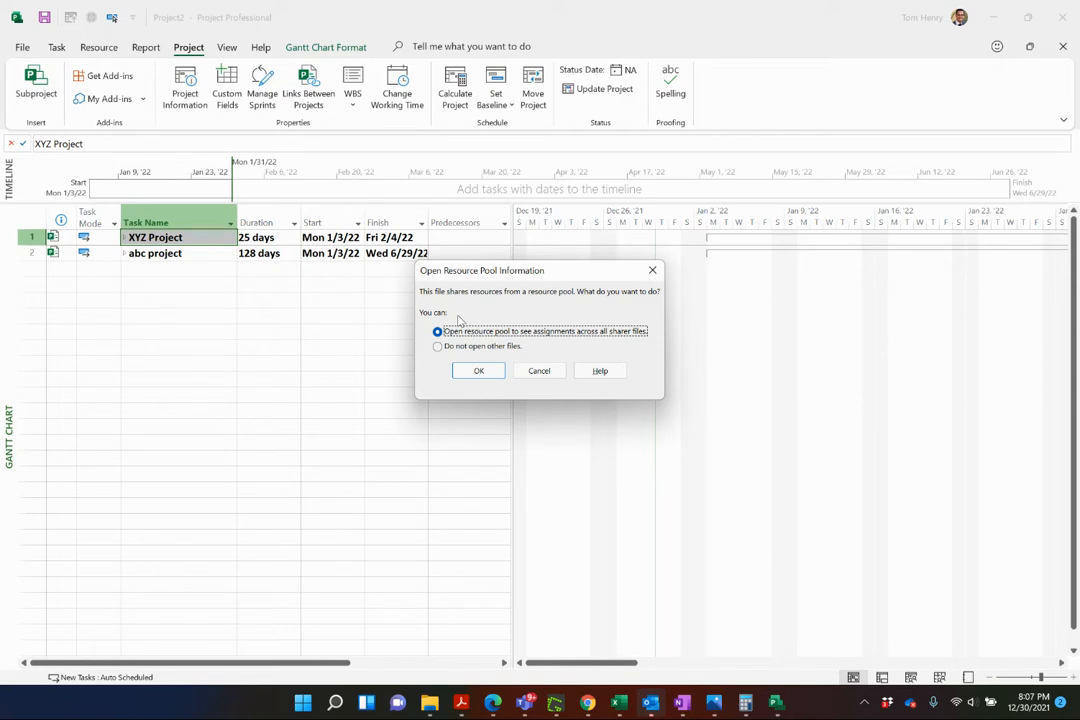
mouse_move(536, 308)
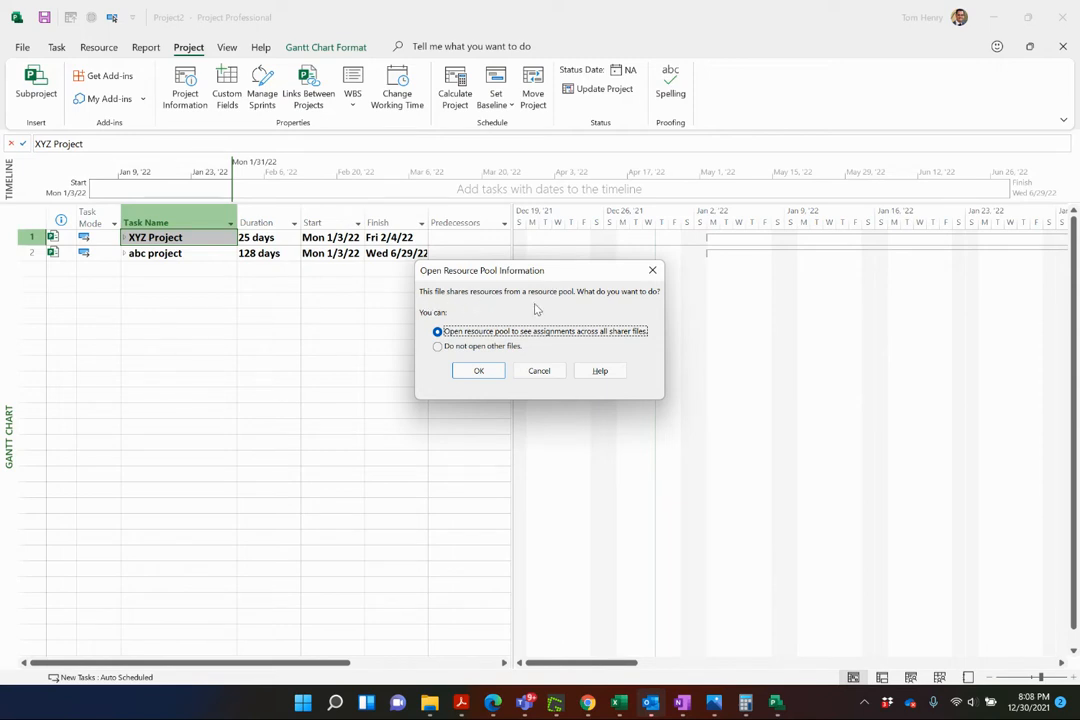
mouse_move(450, 364)
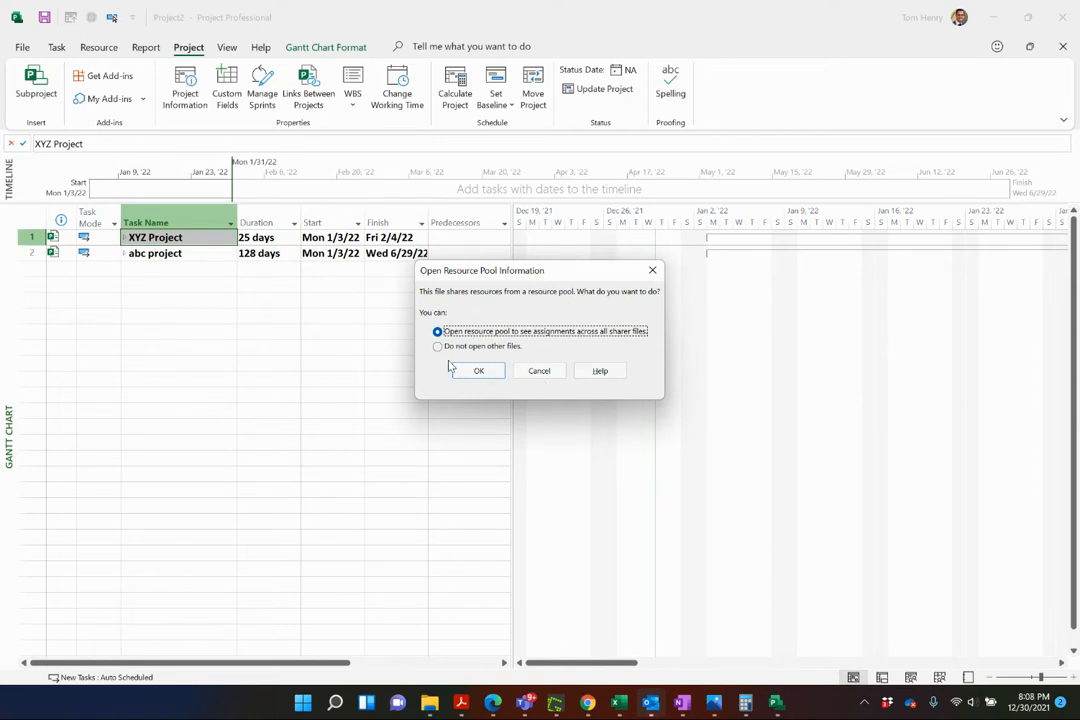
mouse_move(556, 342)
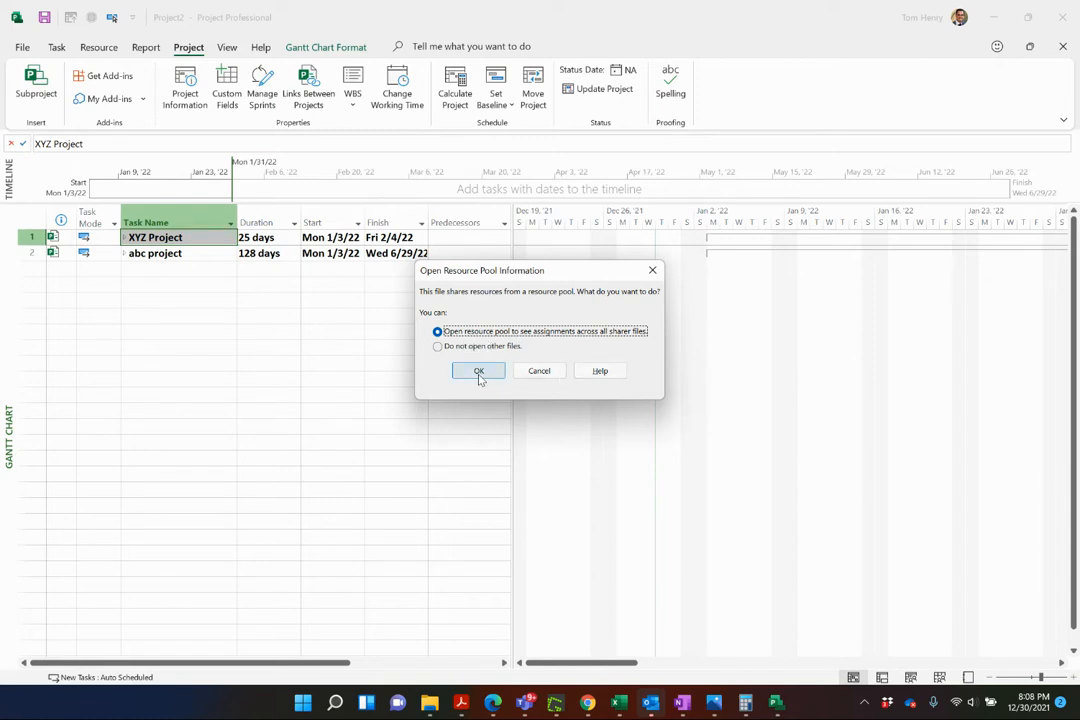
- Accept 'Open resource pool to see assignments' so XYZ shows Tasks 1–5 with resources
click(478, 370)
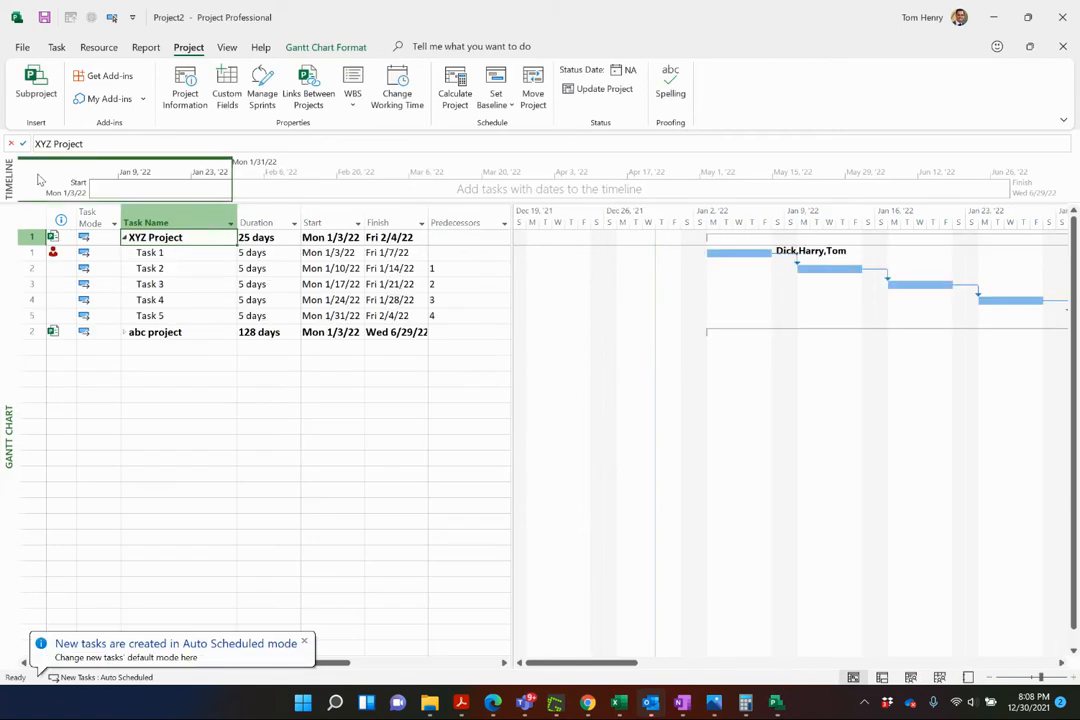
mouse_move(684, 688)
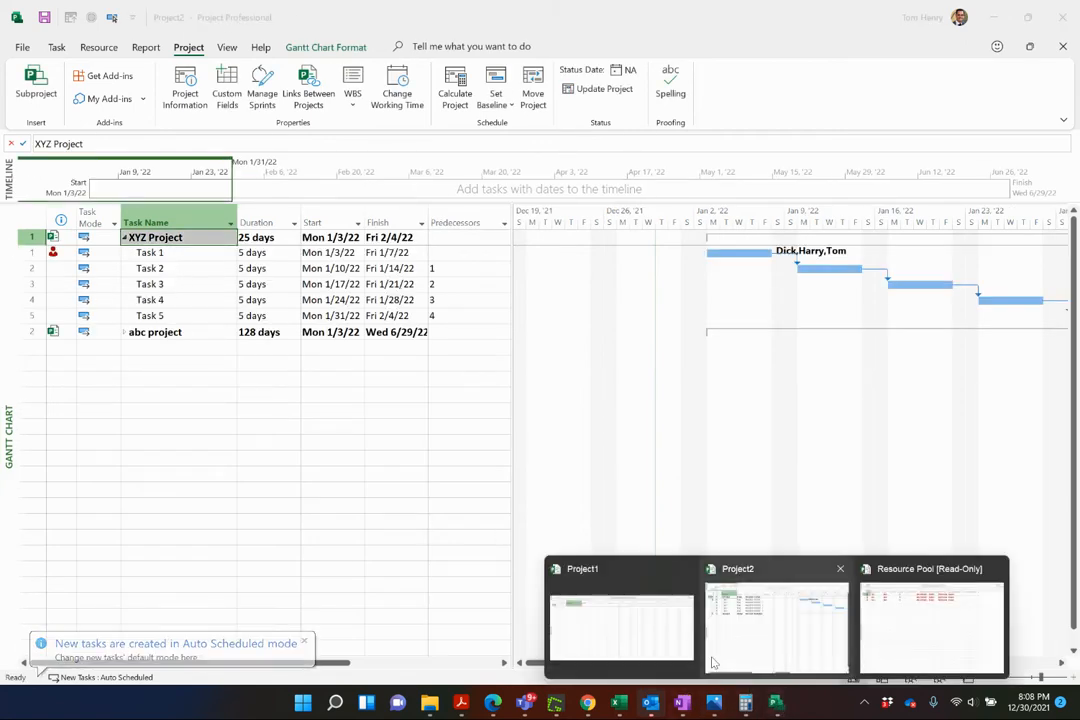
click(930, 620)
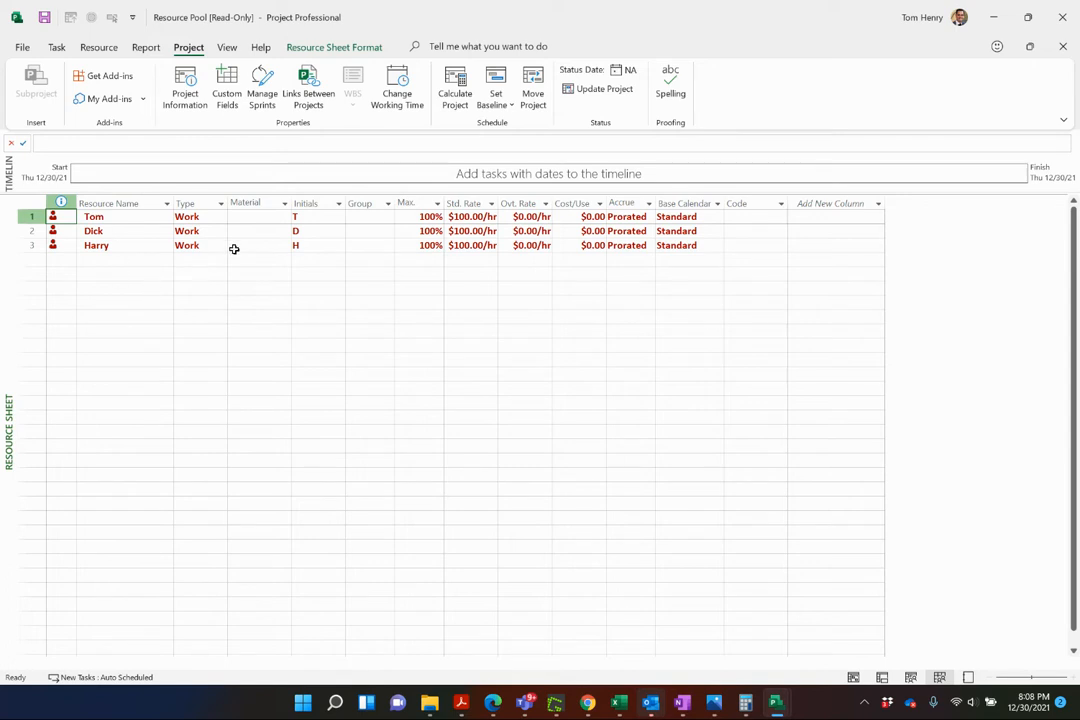
mouse_move(116, 230)
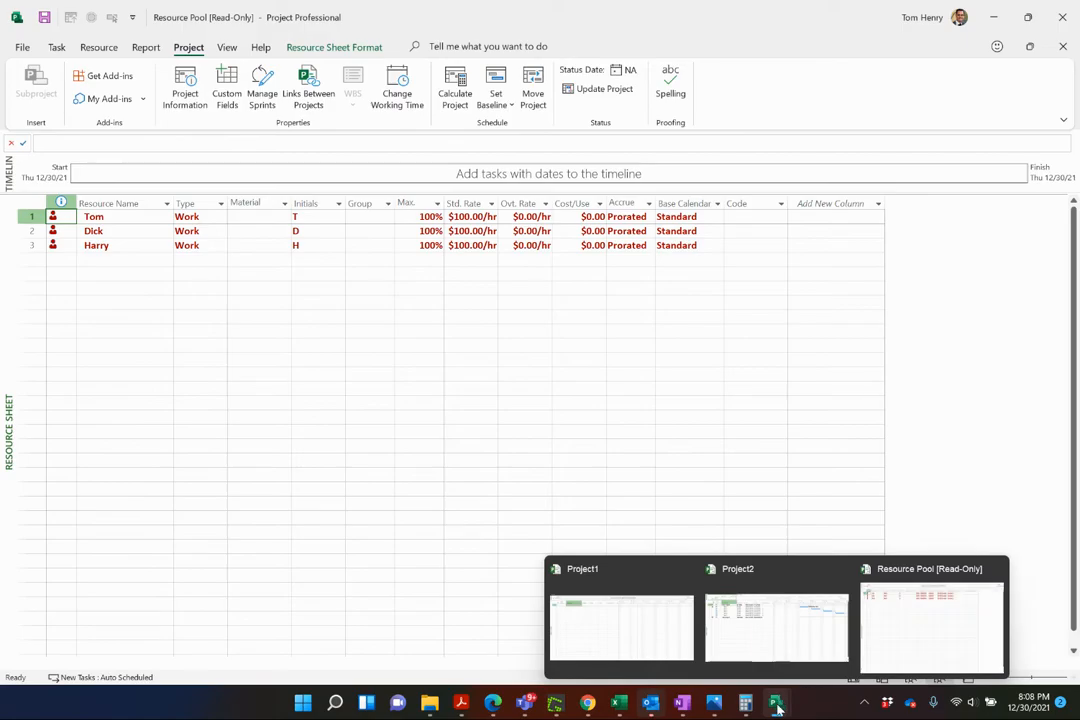
click(620, 628)
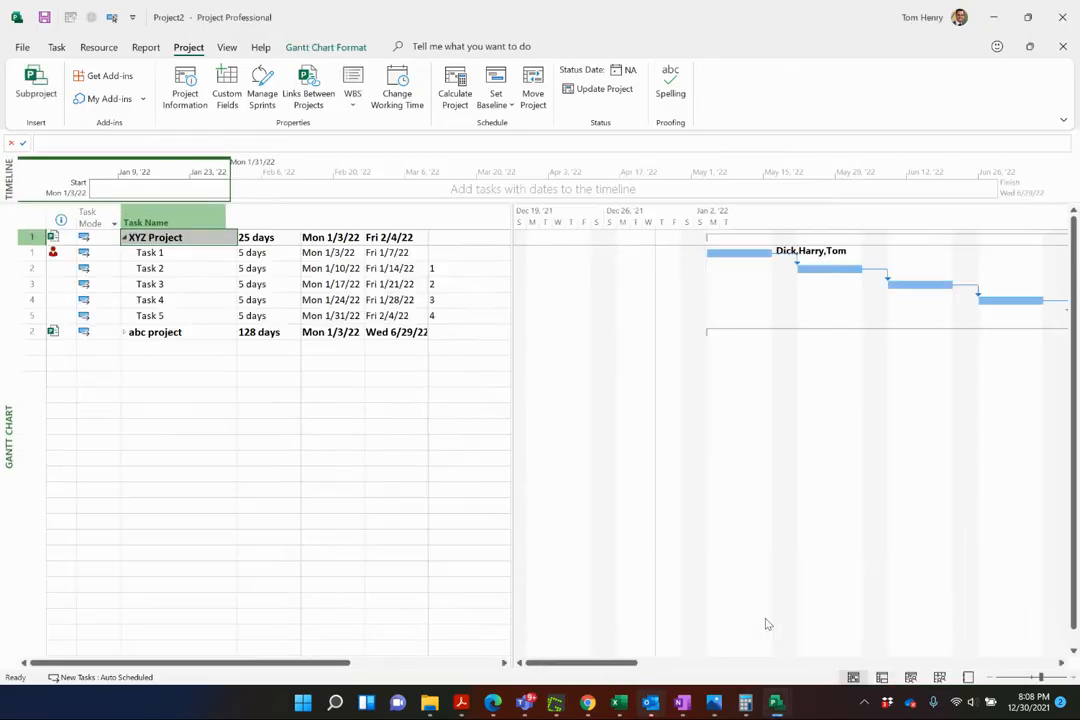
- Expand the abc project subproject to reveal its Phase 1 and Phase 2 tasks
click(156, 236)
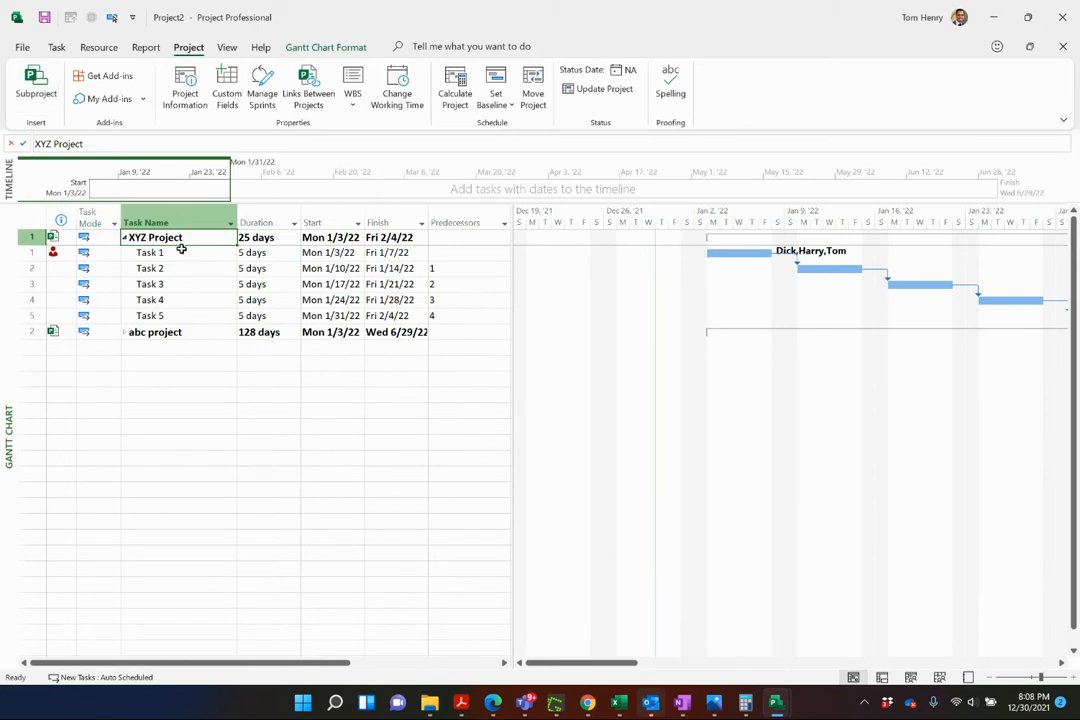
click(156, 332)
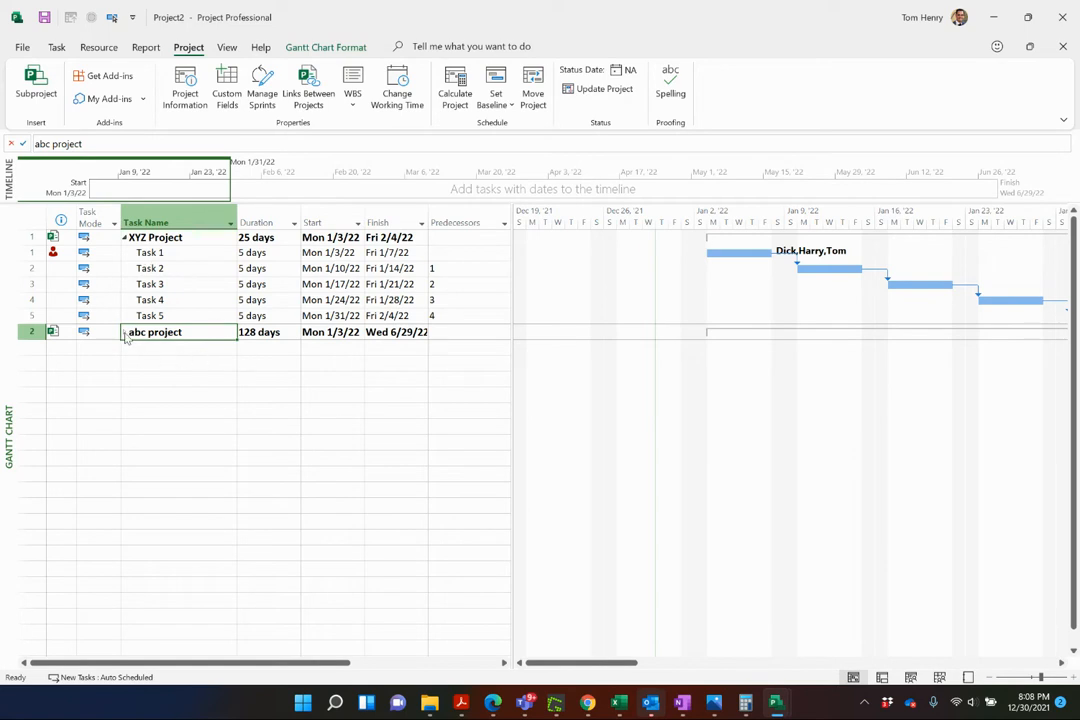
click(122, 332)
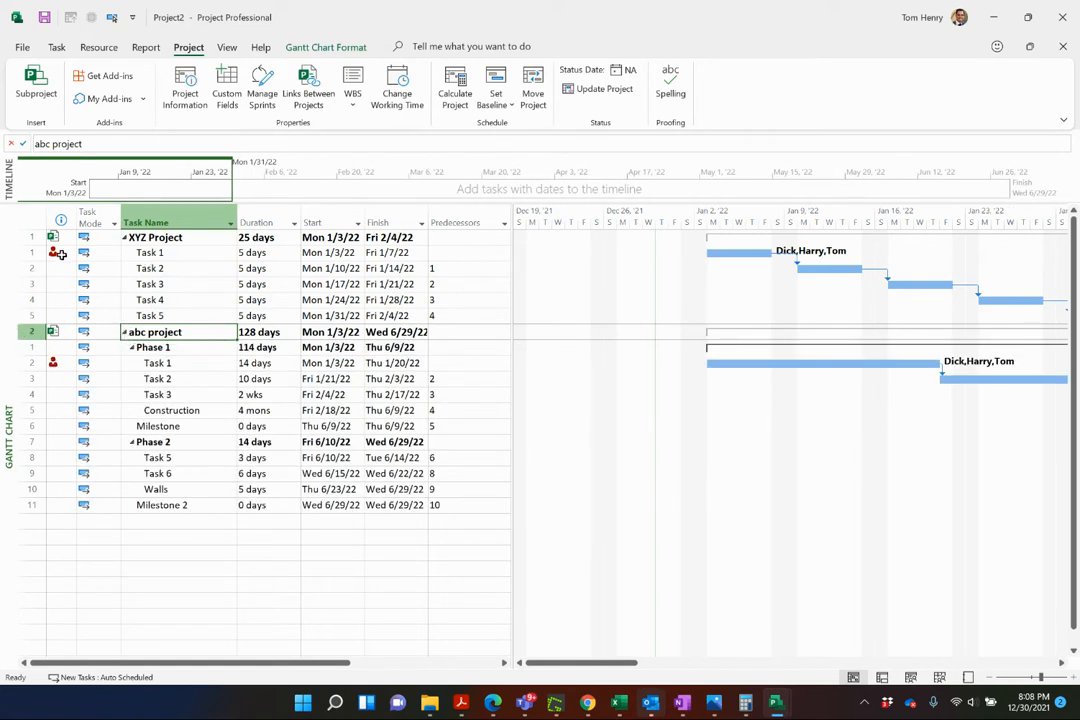
click(156, 364)
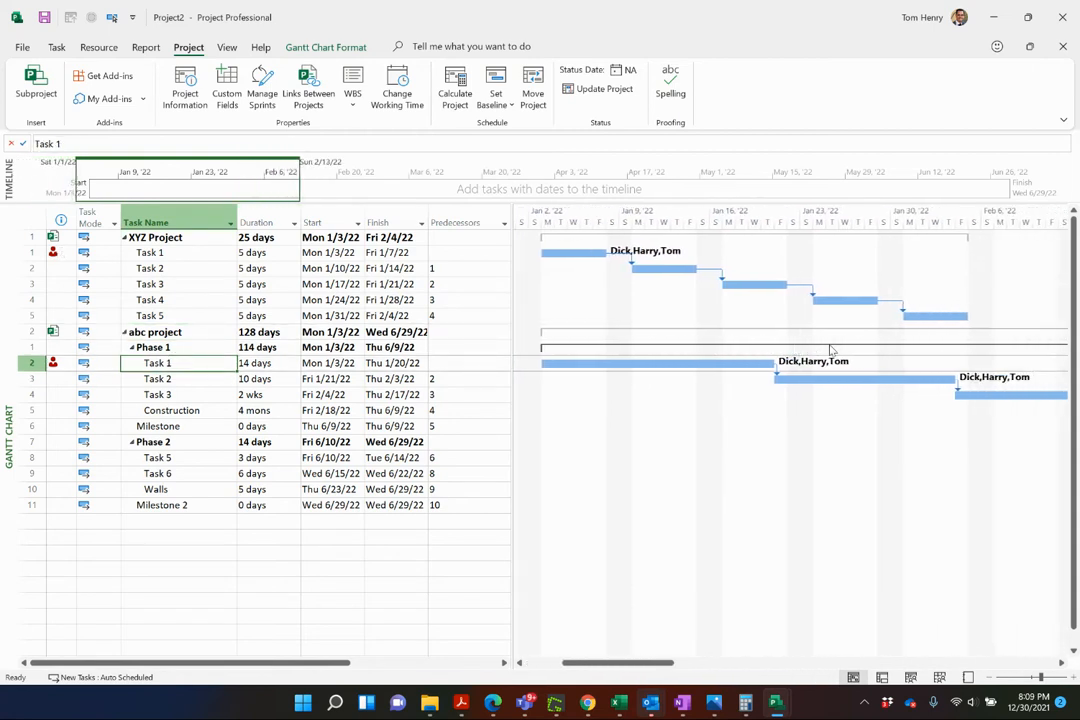
- Select XYZ Project's Task 5 together with abc project's Task 1
scroll(right, 3)
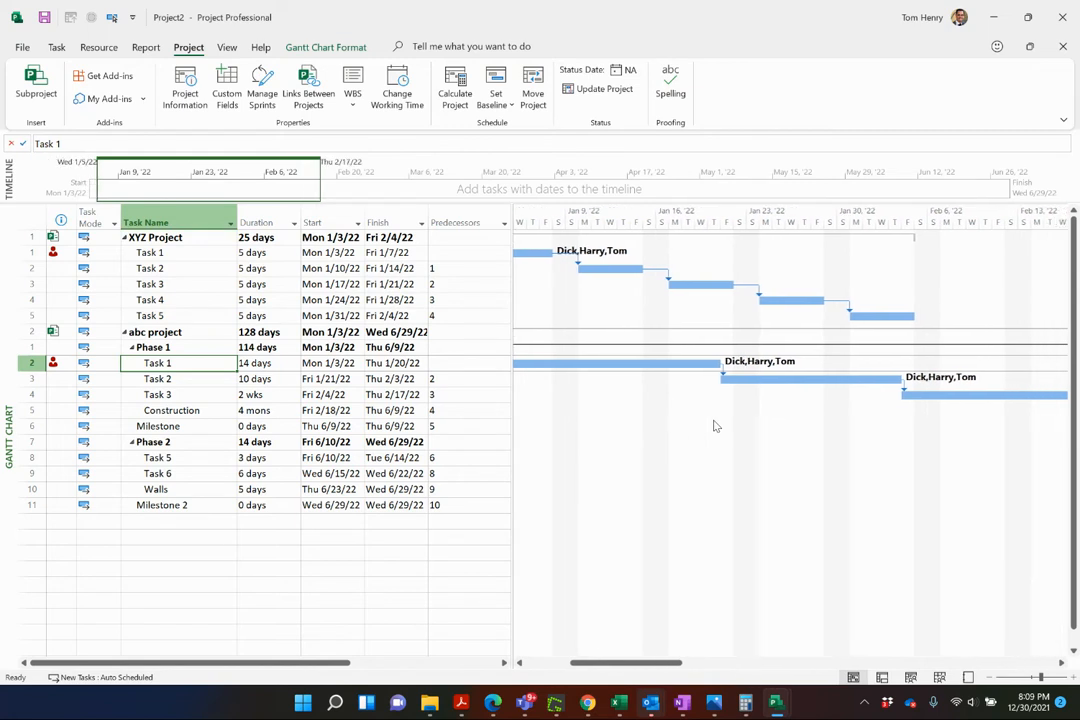
click(148, 284)
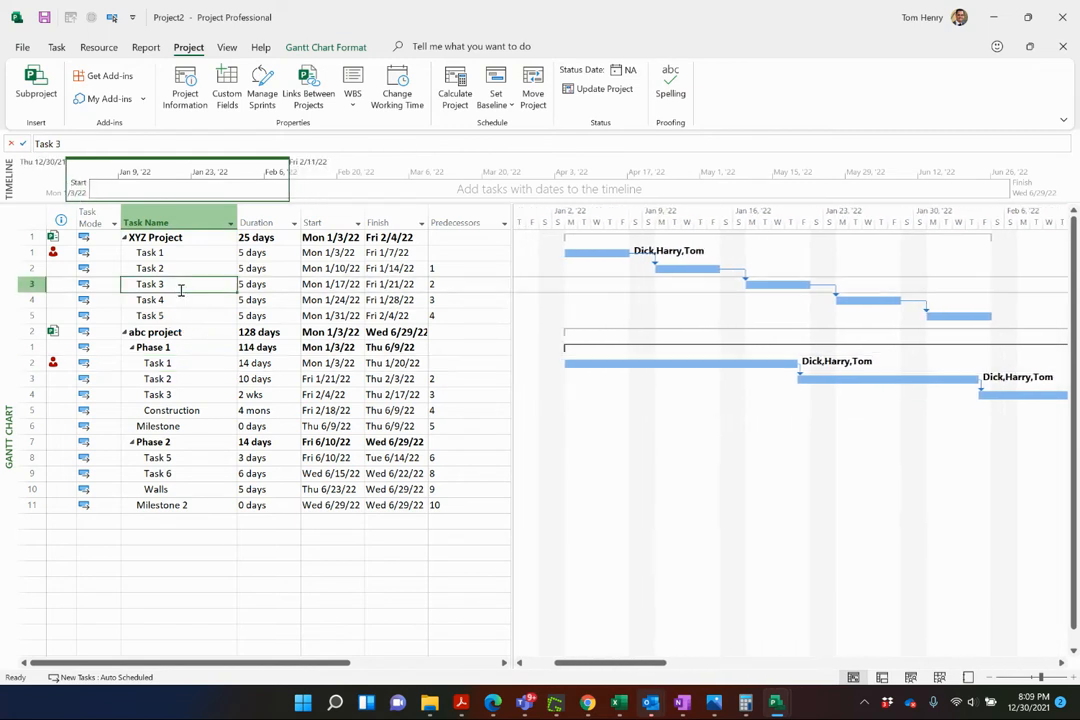
click(148, 316)
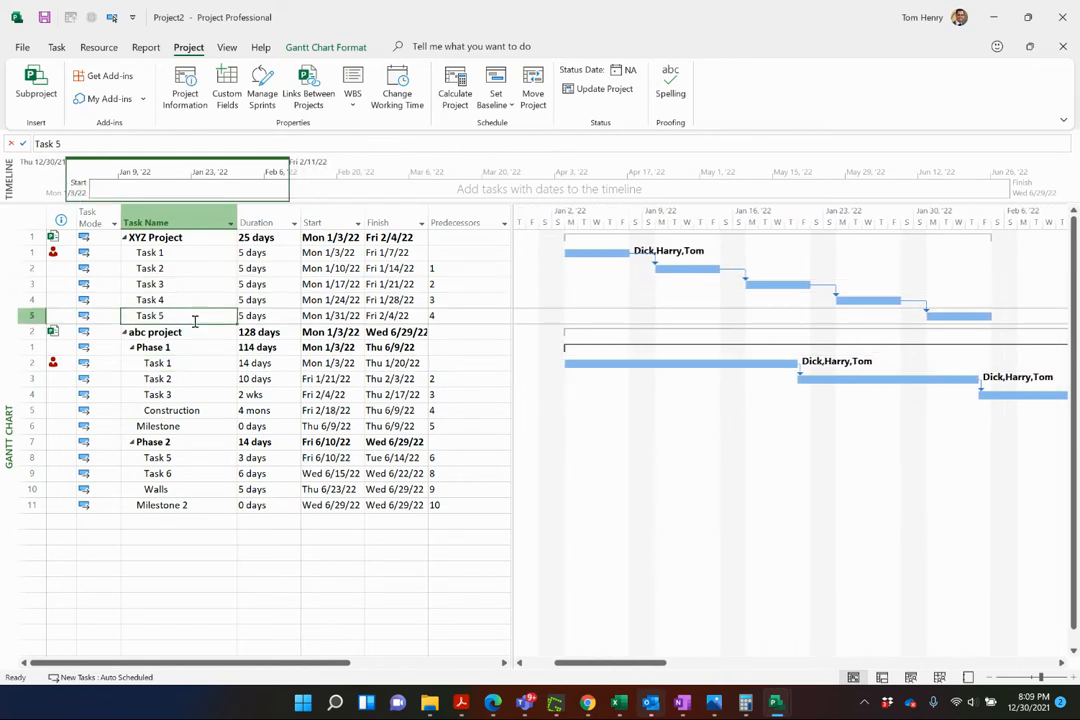
click(156, 362)
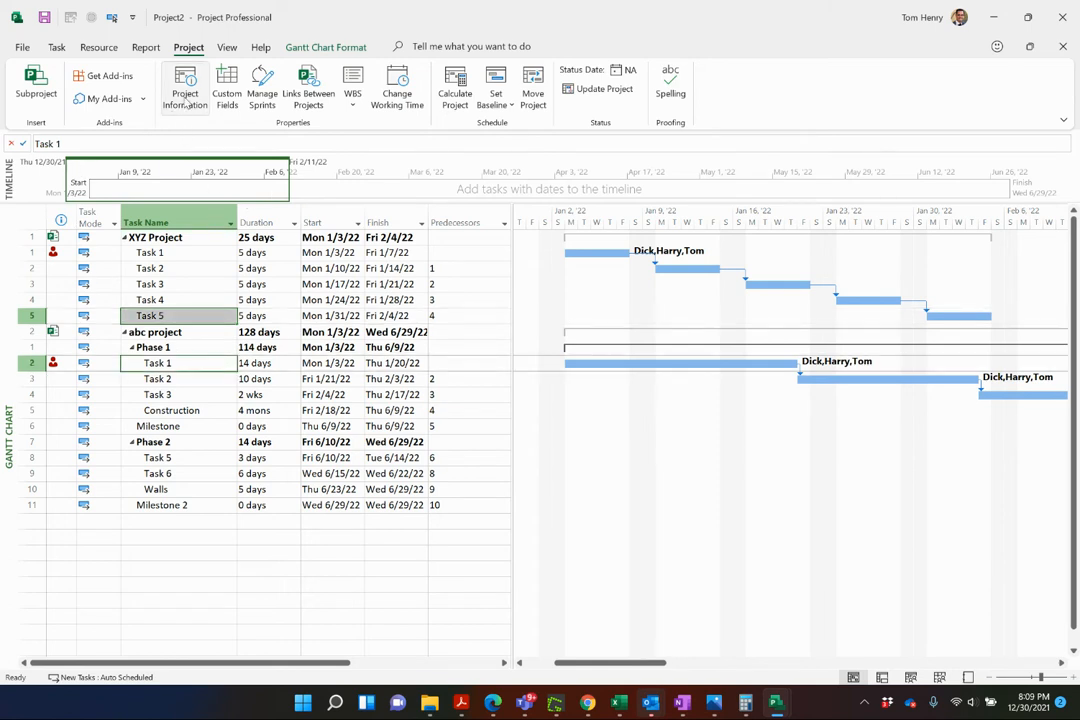
- Link XYZ Task 5 to abc Task 1 and check Task 1's external predecessor
click(56, 48)
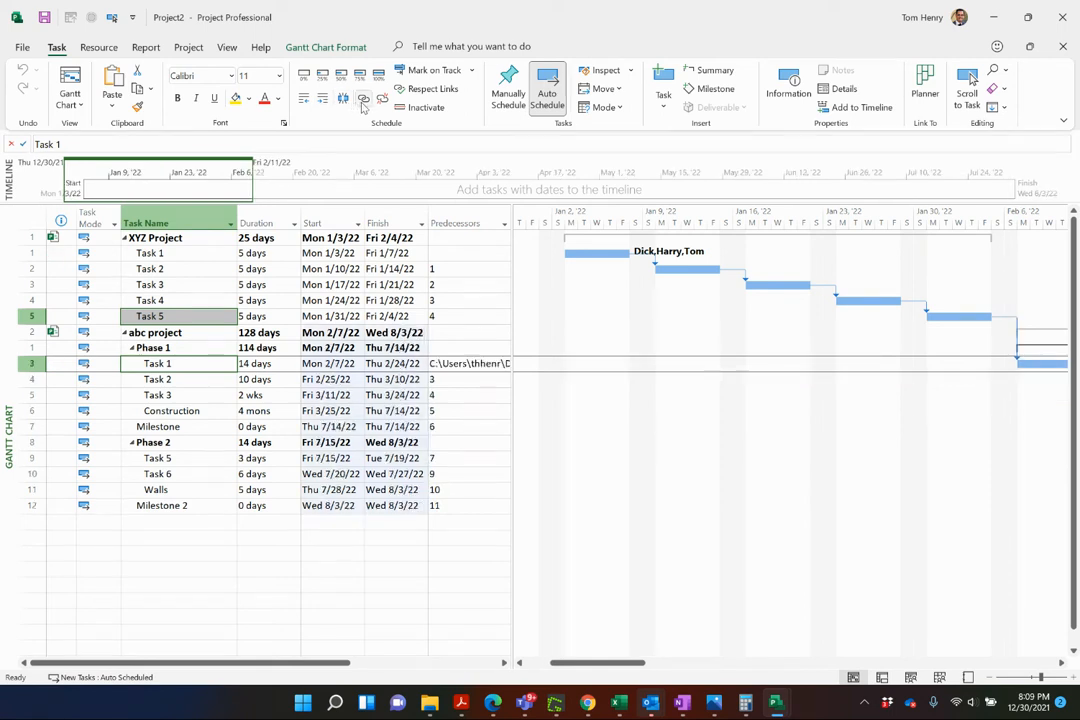
scroll(right, 3)
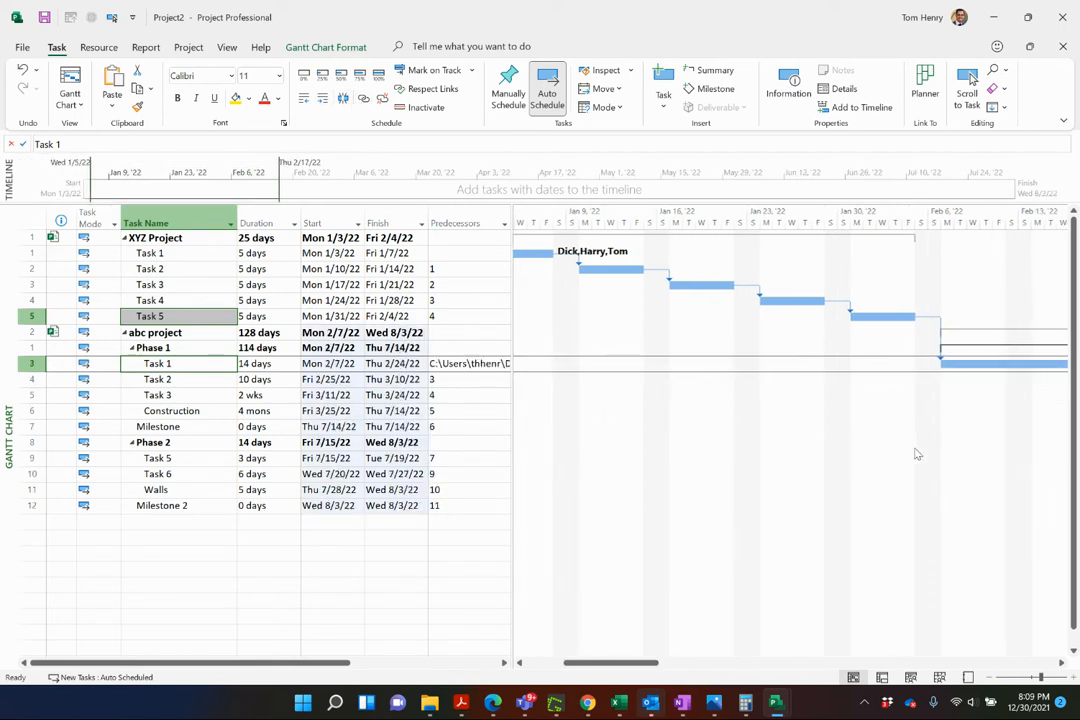
scroll(right, 3)
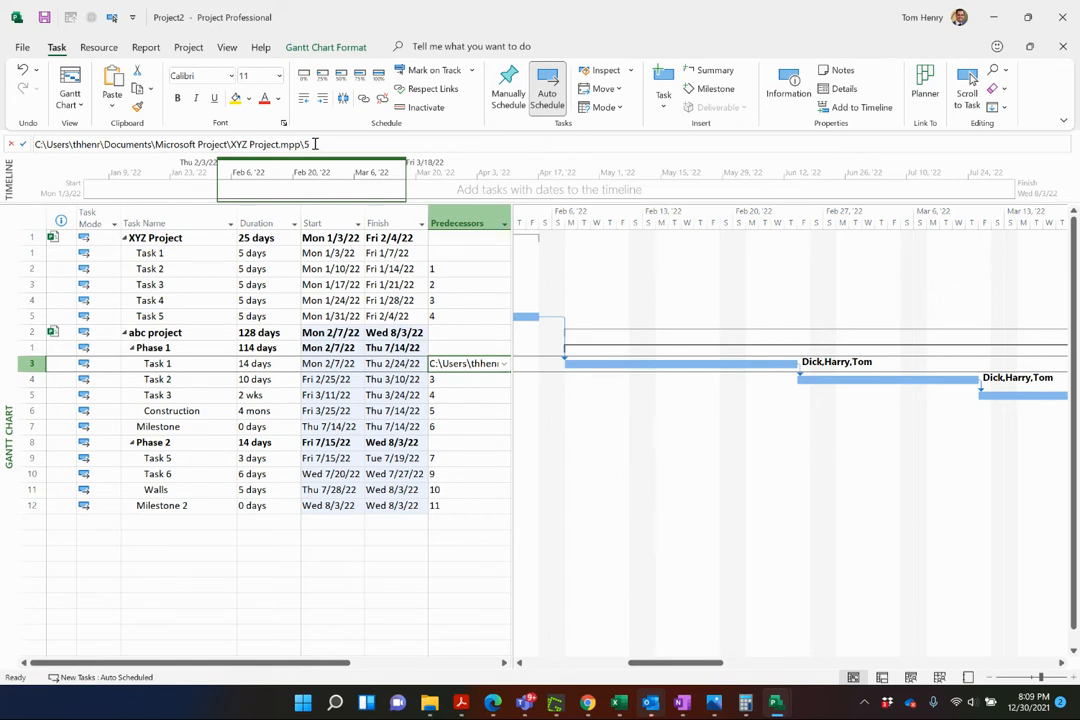
click(330, 426)
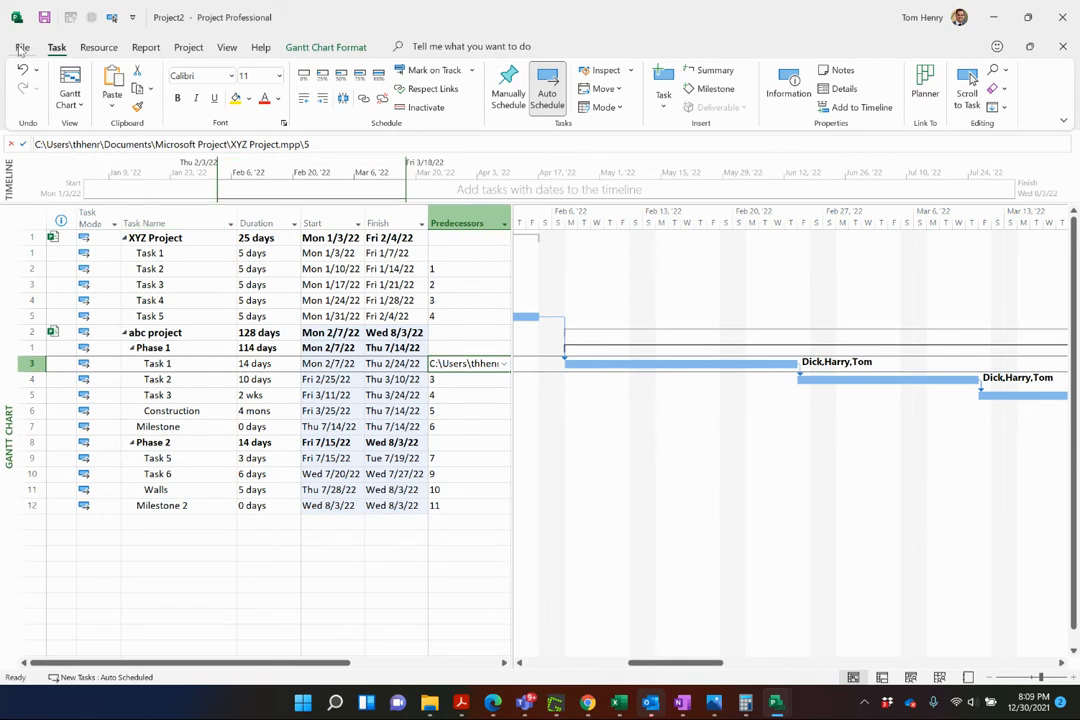
click(22, 46)
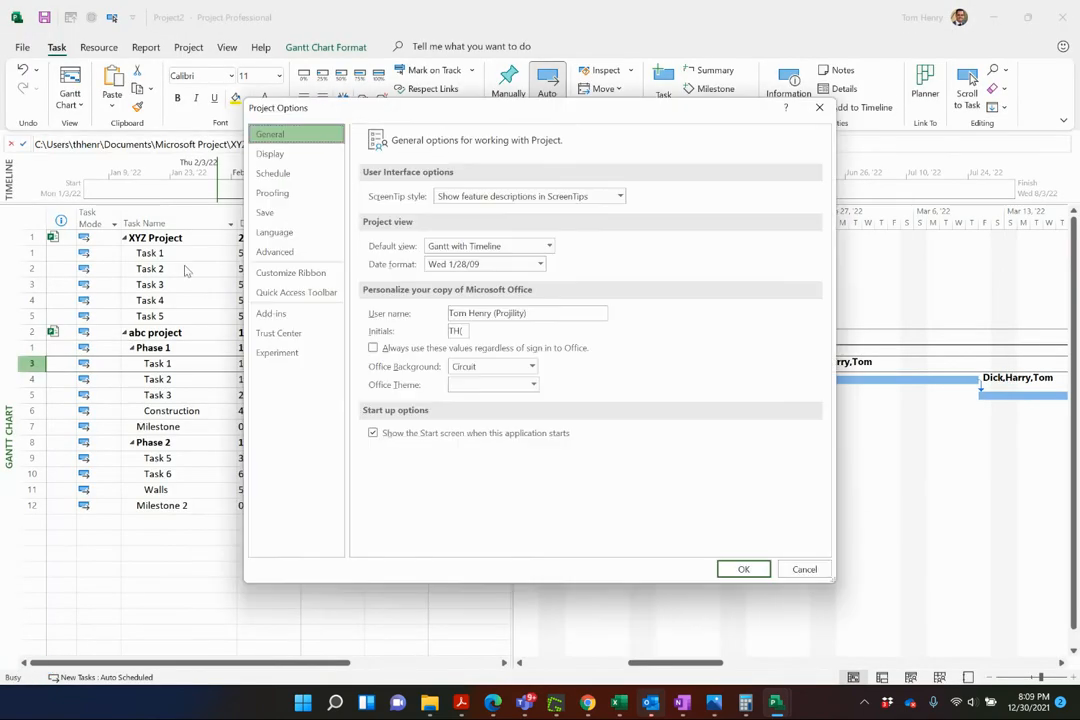
mouse_move(296, 192)
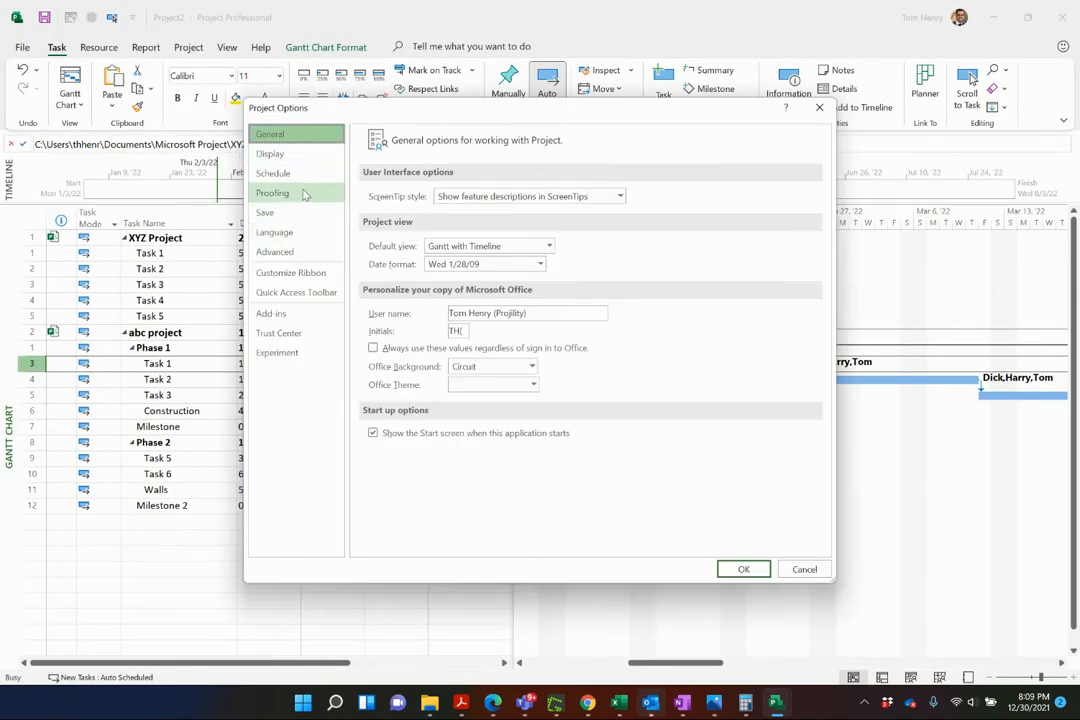
- Review Display options unchanged, then collapse XYZ and abc subprojects to summary rows
click(270, 152)
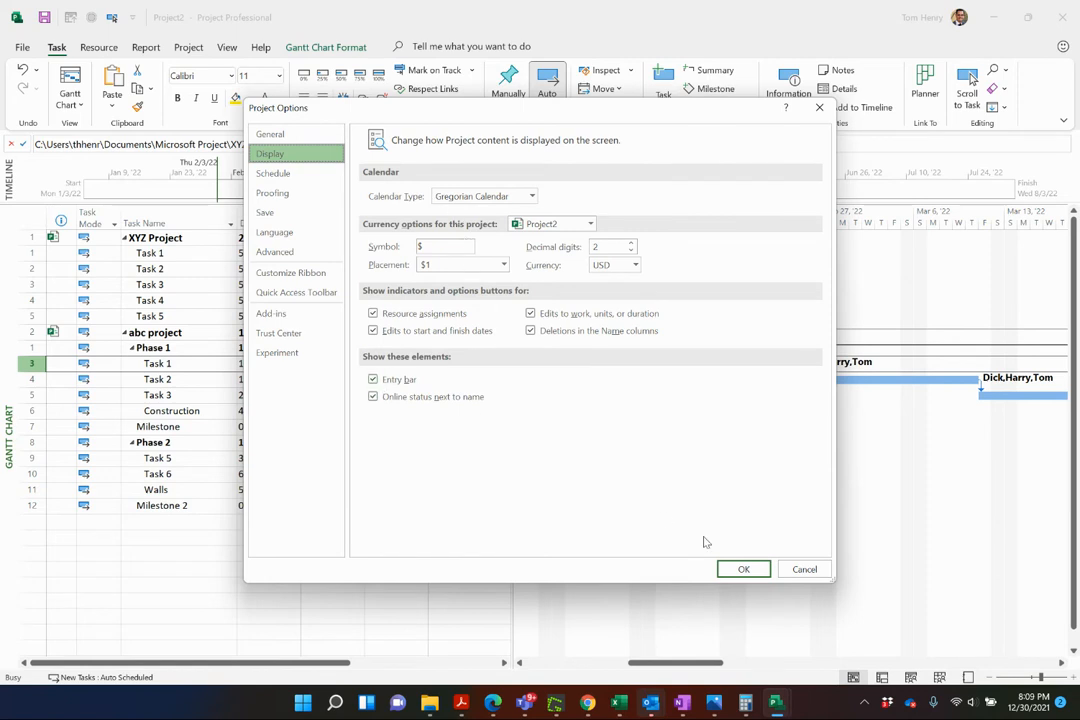
click(744, 568)
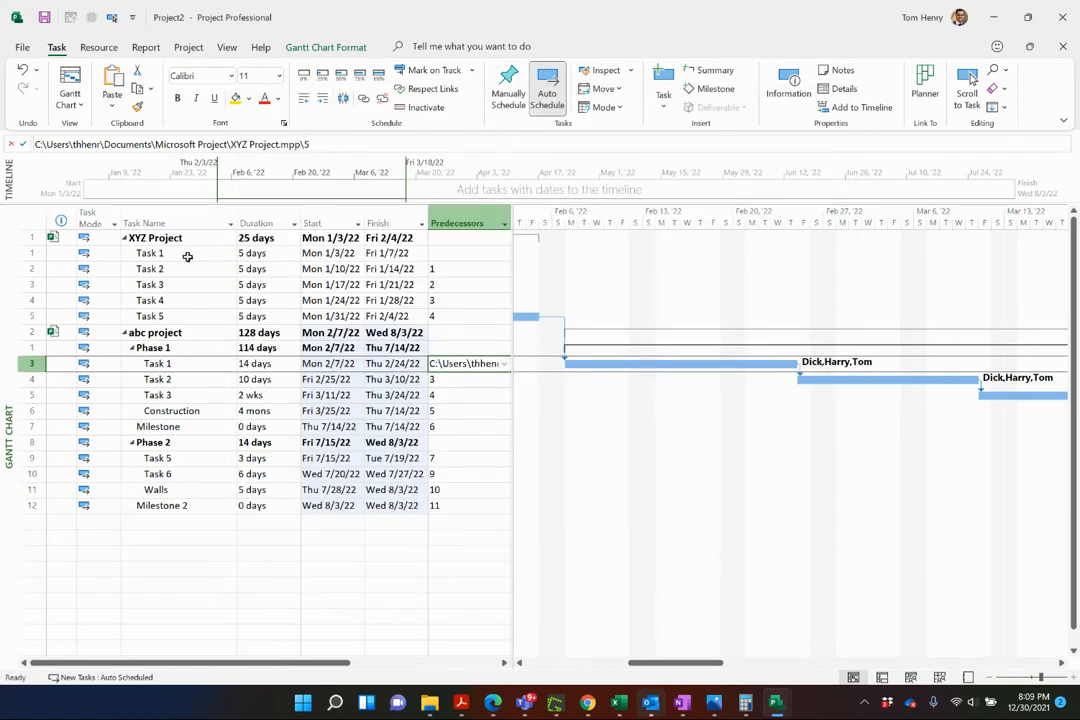
mouse_move(516, 284)
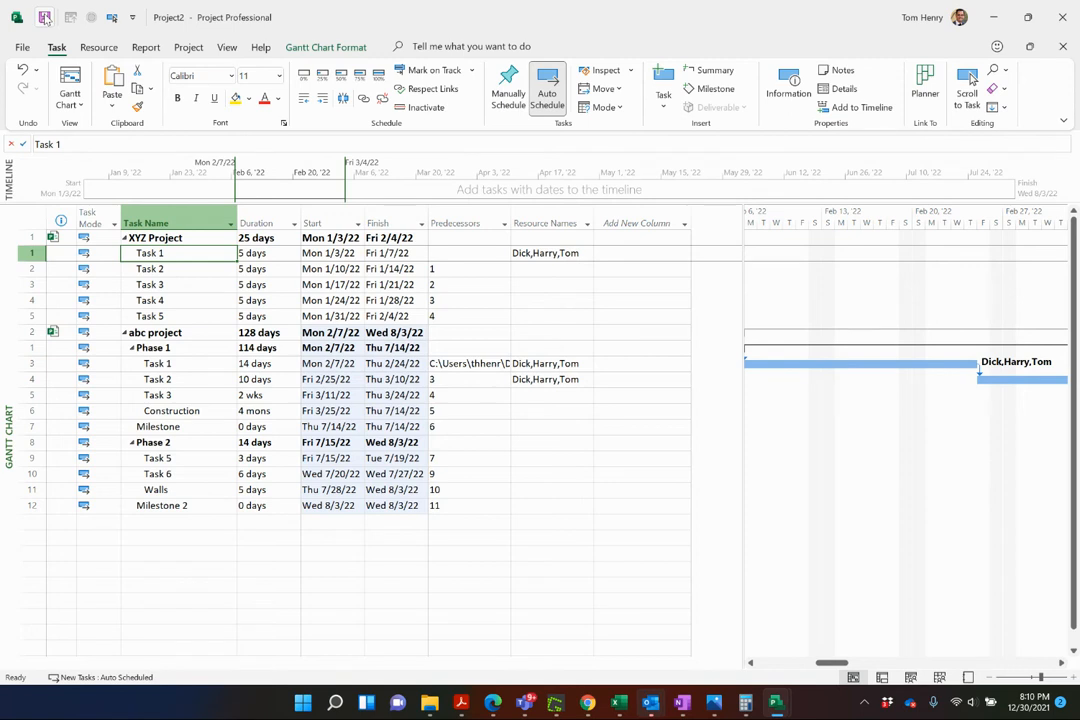
mouse_move(44, 18)
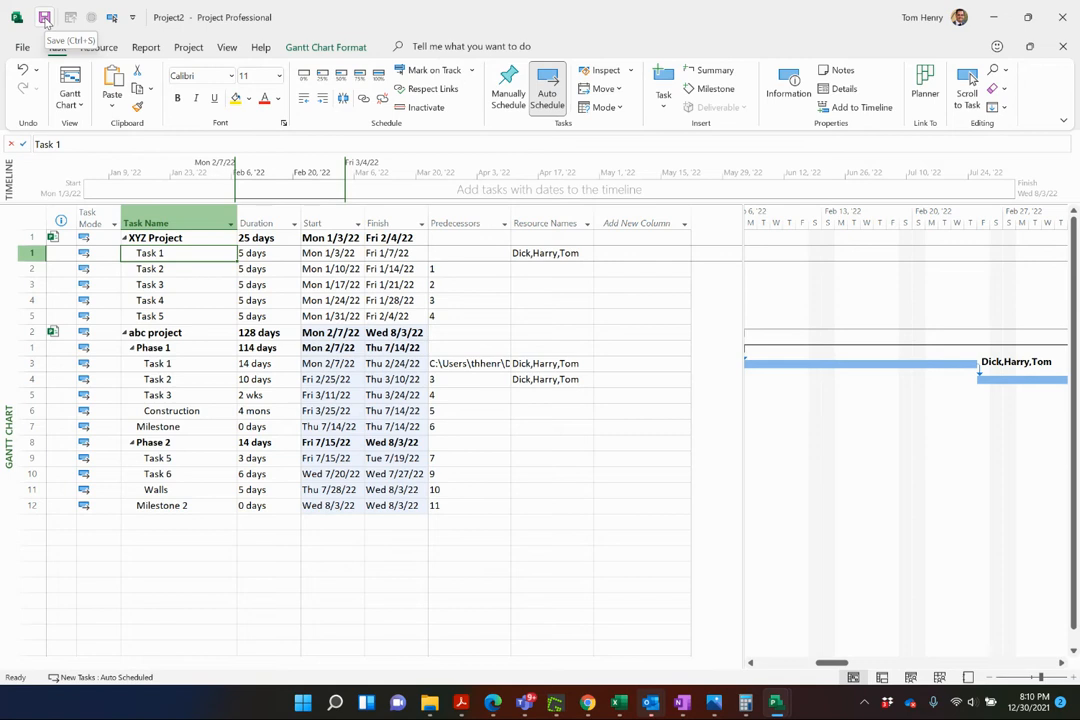
mouse_move(36, 56)
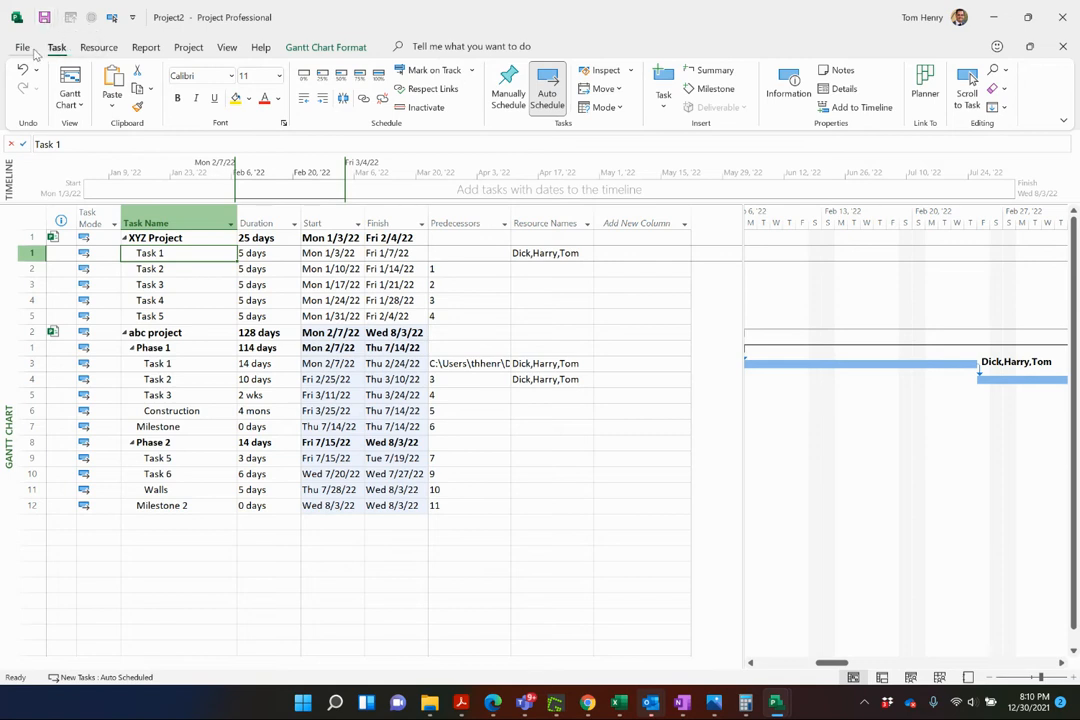
mouse_move(44, 16)
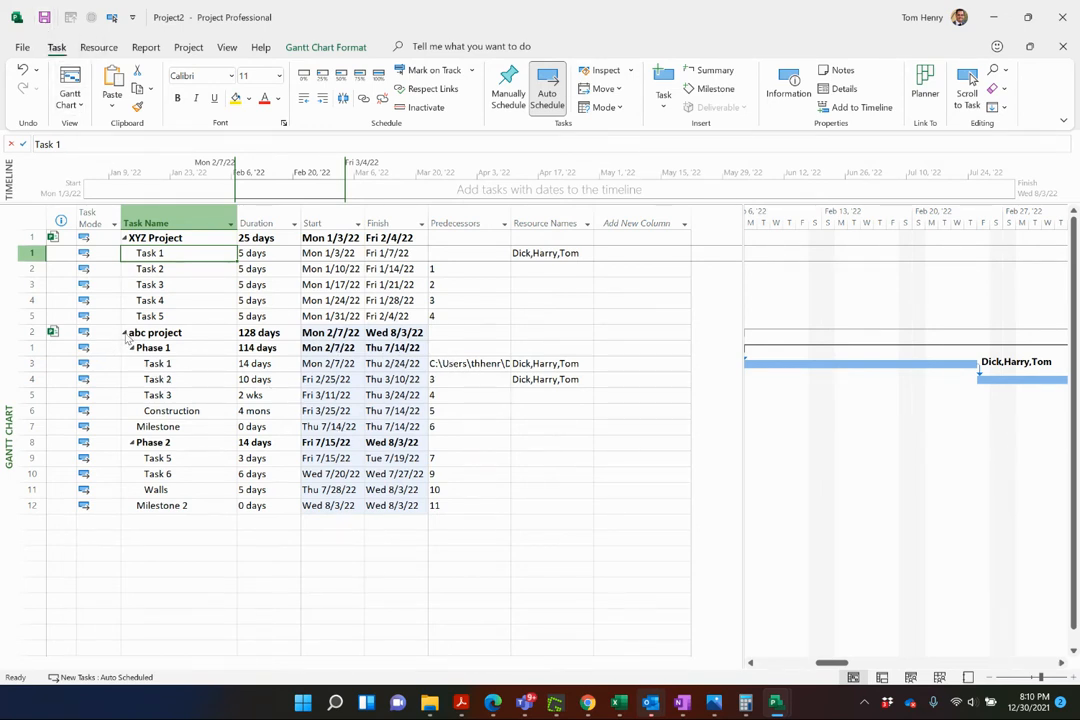
click(124, 238)
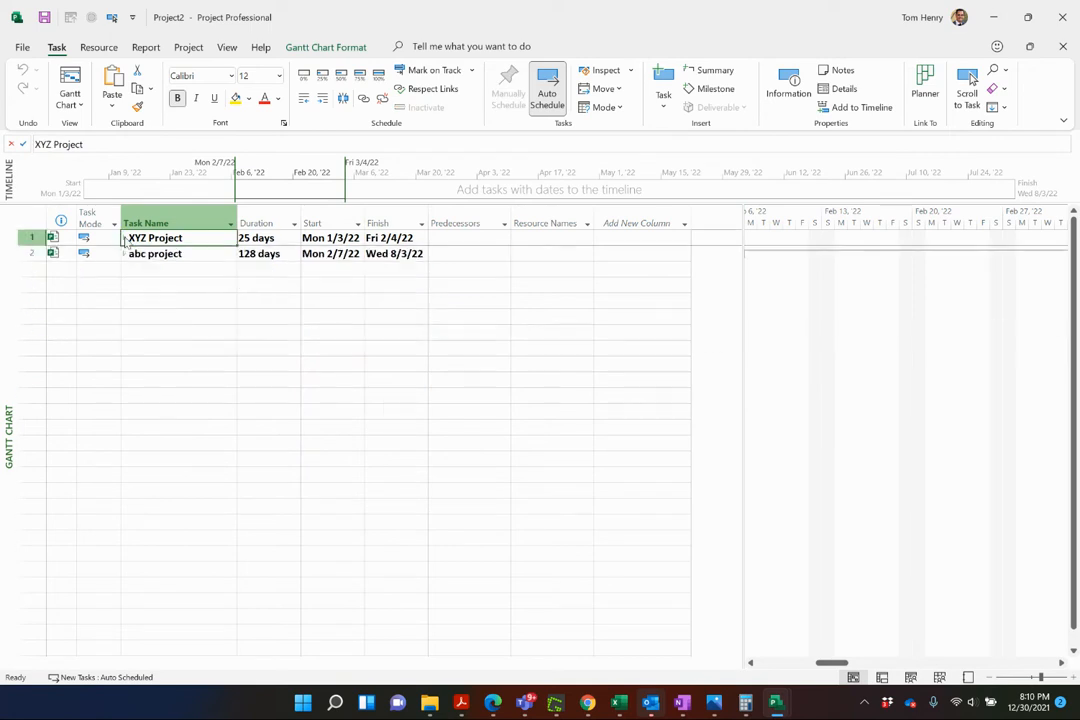
- Save the master project into the Microsoft Project folder in Documents
click(156, 252)
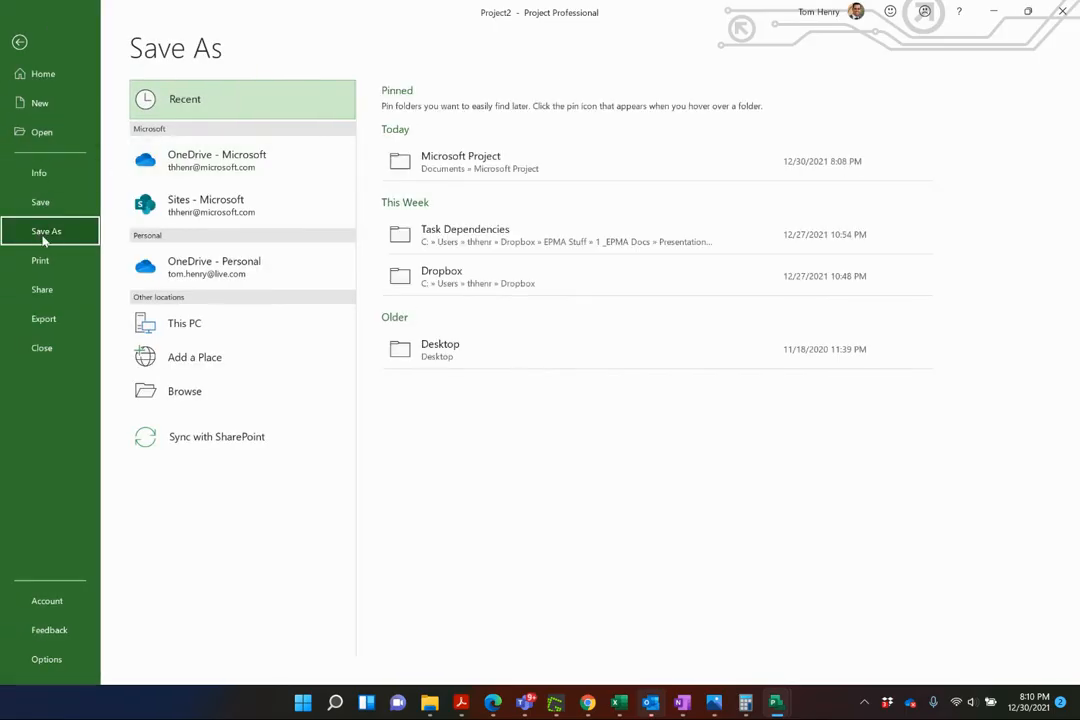
mouse_move(184, 390)
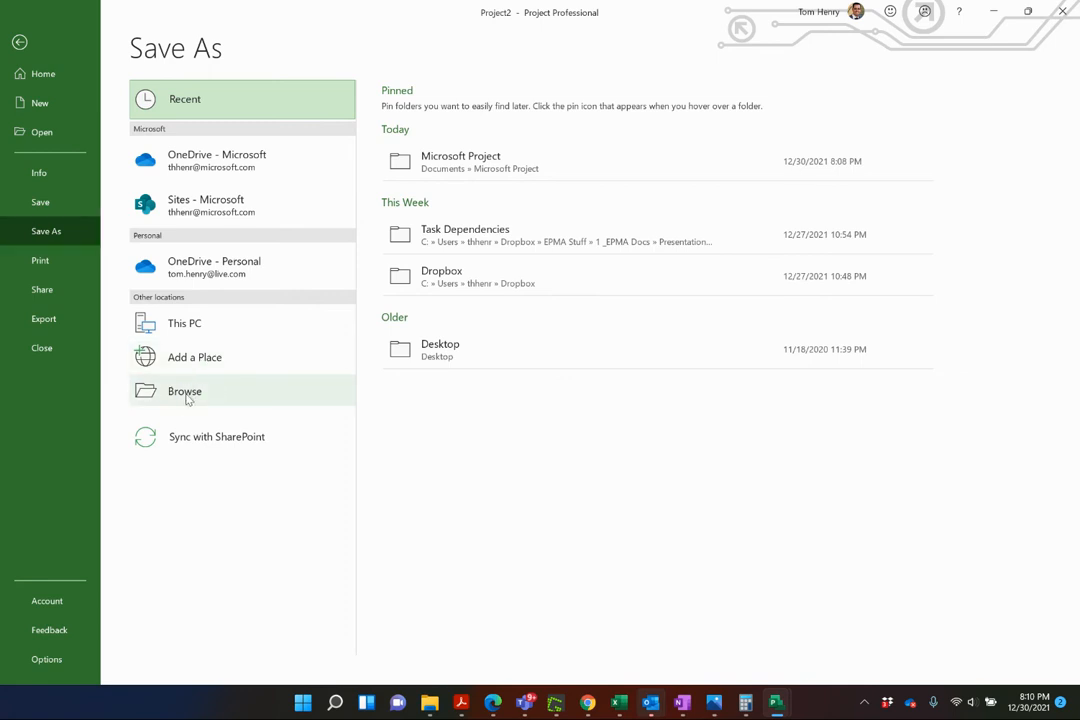
click(184, 390)
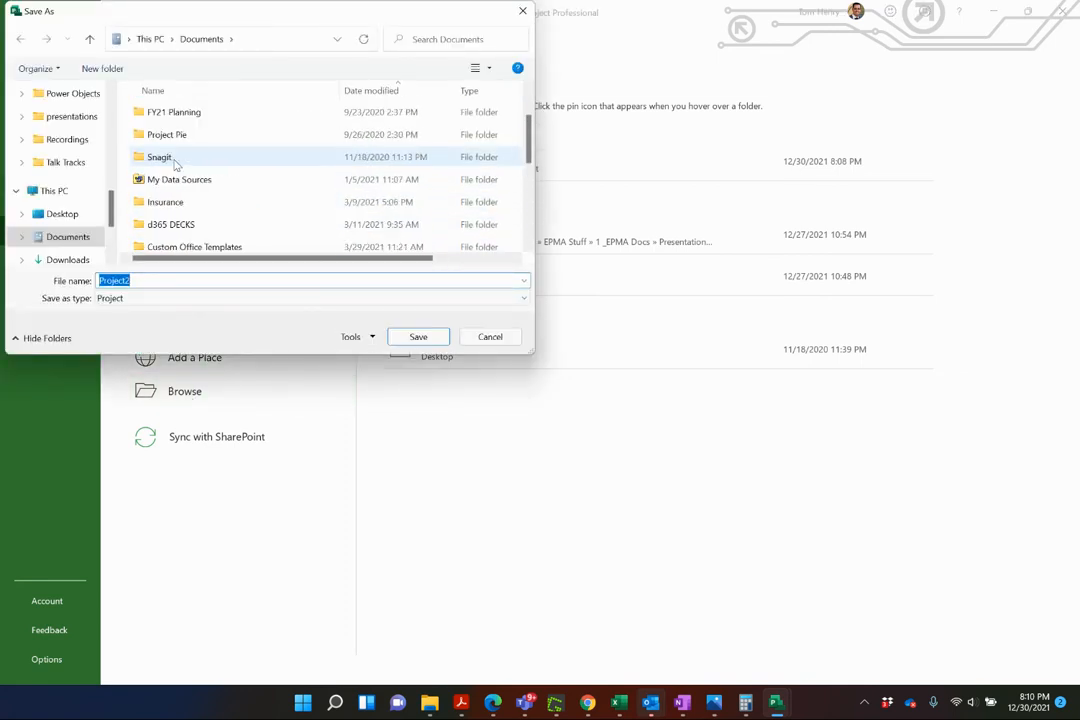
scroll(up, 3)
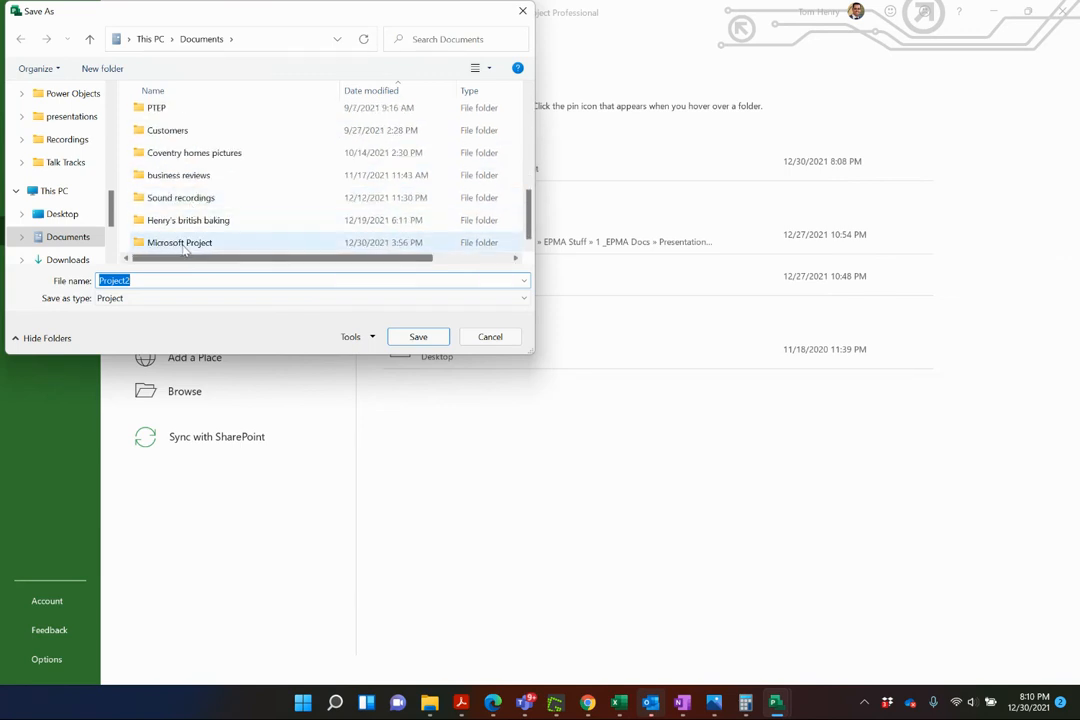
double_click(180, 242)
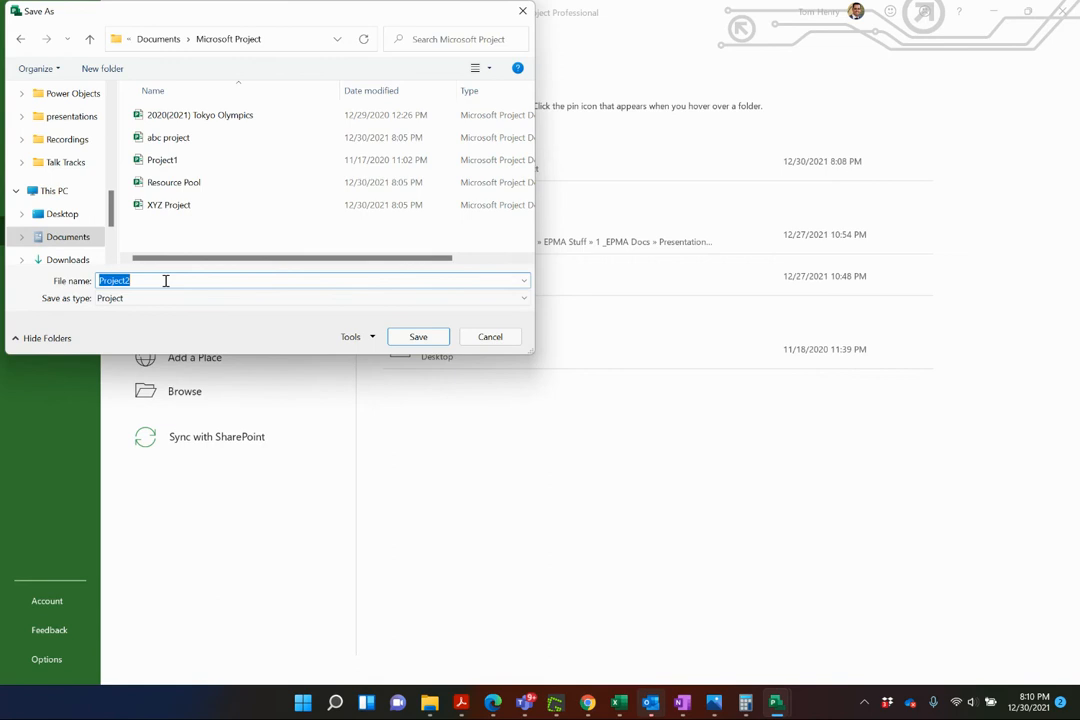
click(418, 336)
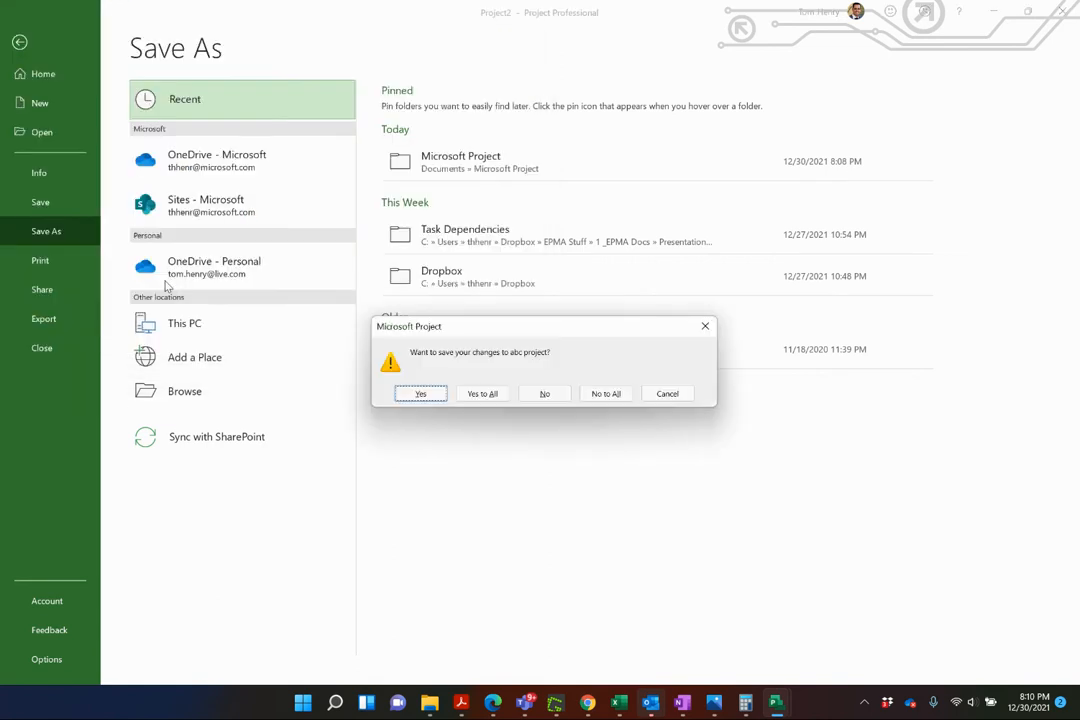
mouse_move(432, 360)
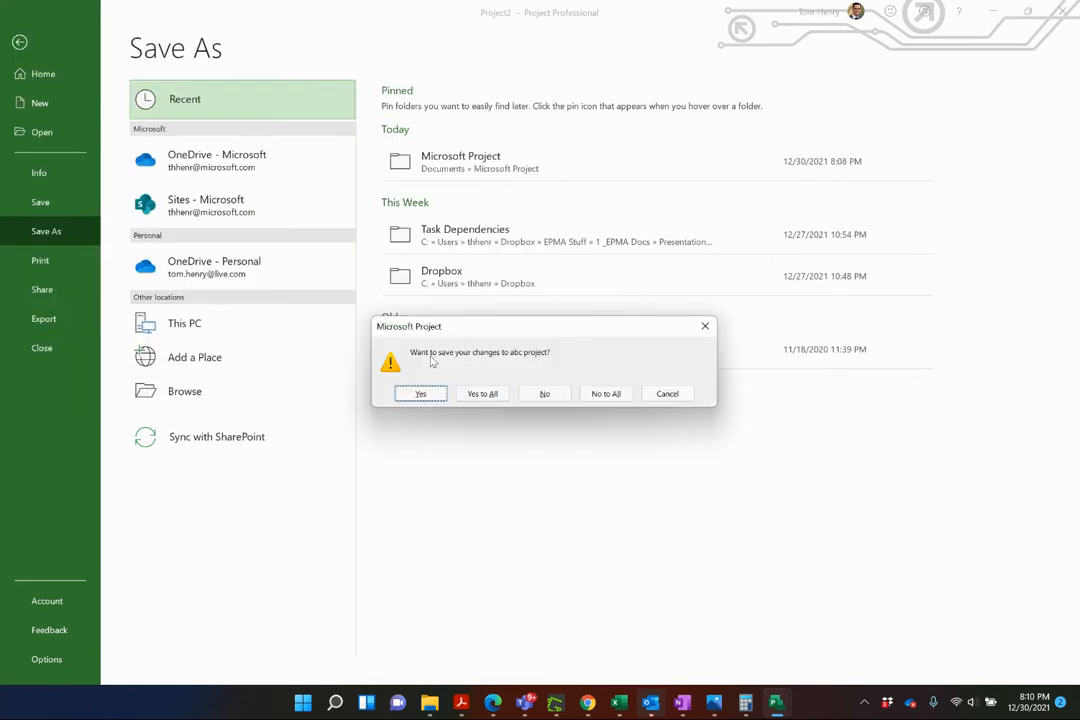
mouse_move(462, 388)
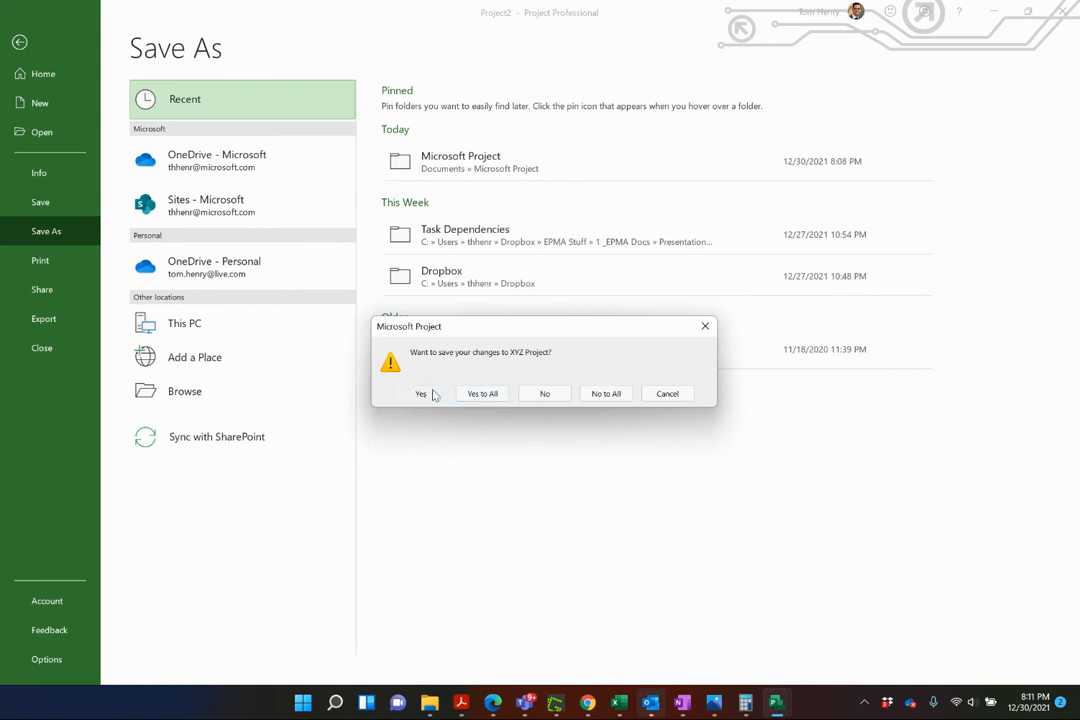
- Confirm saving XYZ Project changes and update the shared resource pool with all sharers
click(420, 392)
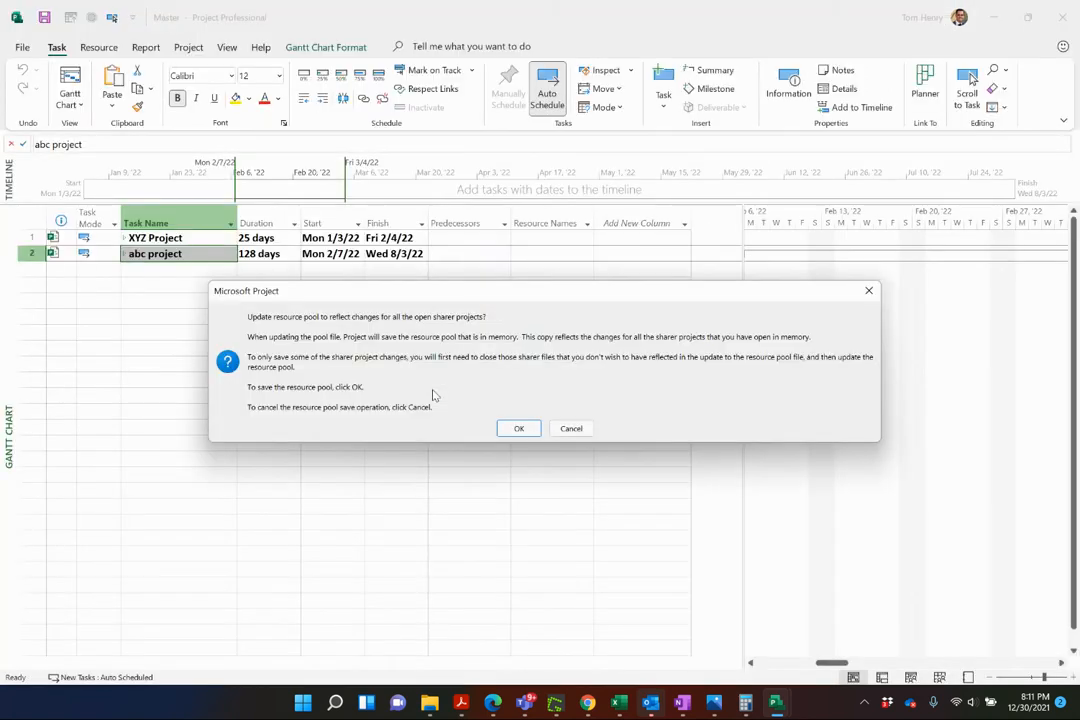
mouse_move(428, 350)
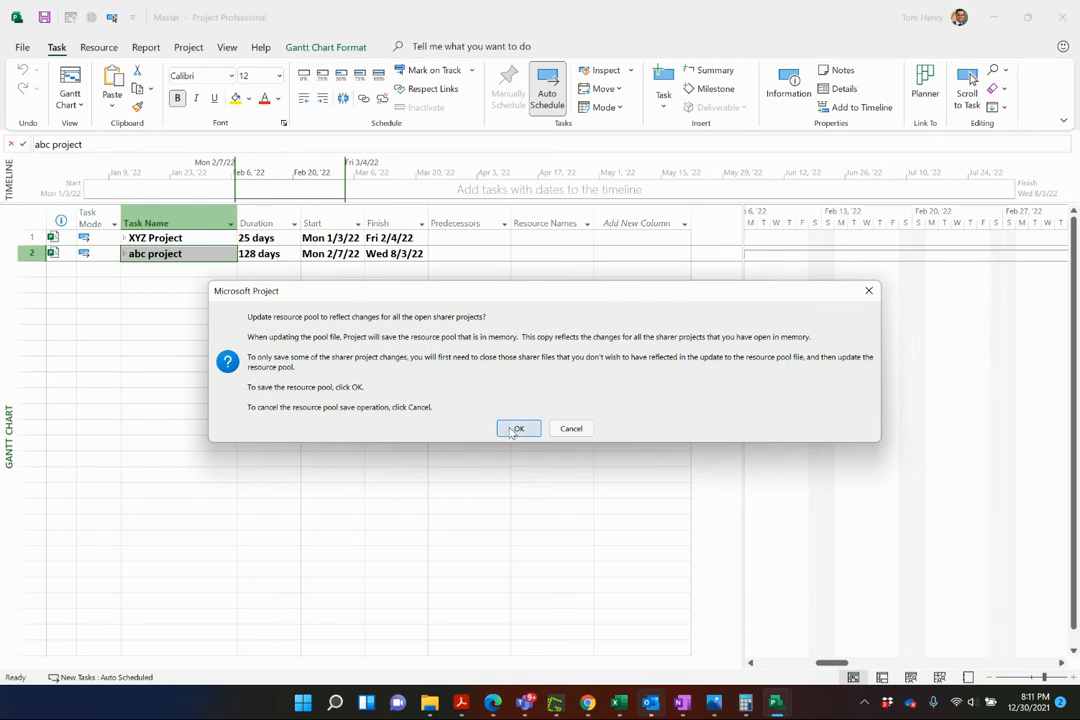
click(518, 428)
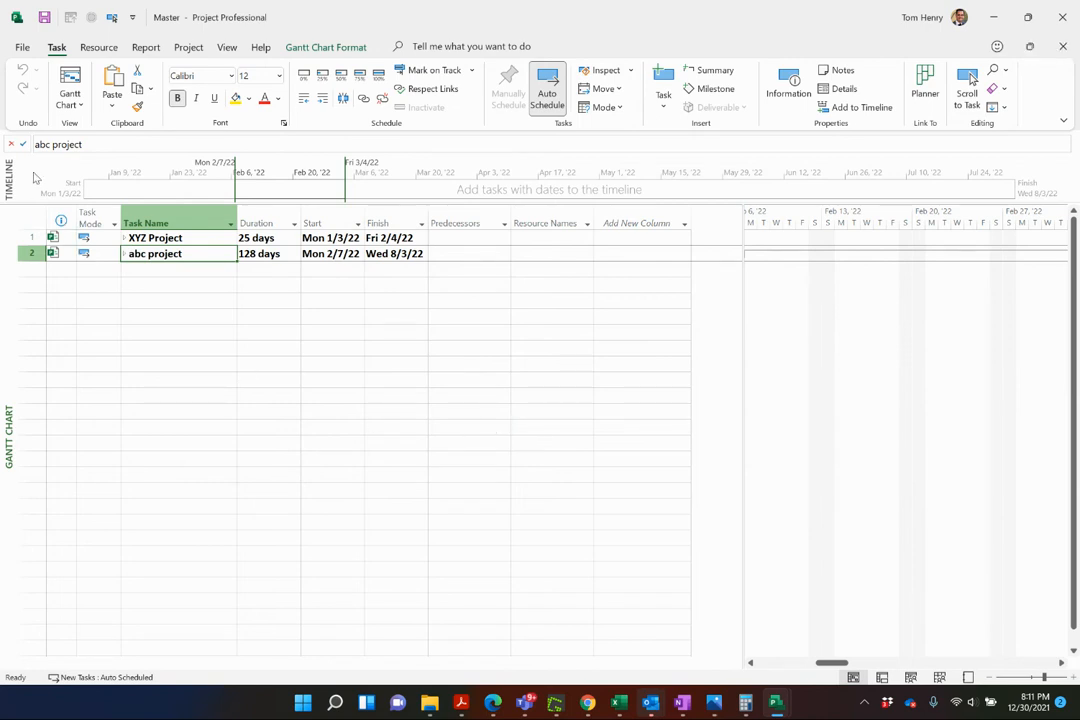
click(22, 46)
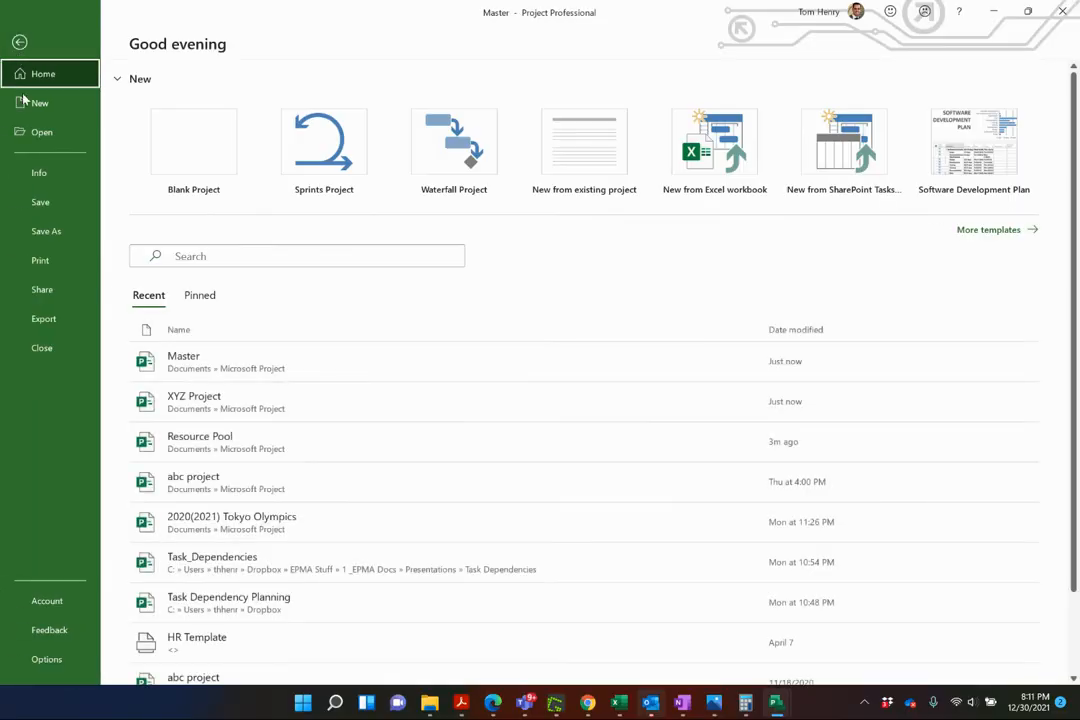
- Close the Master, Project1 and read-only Resource Pool files
click(192, 140)
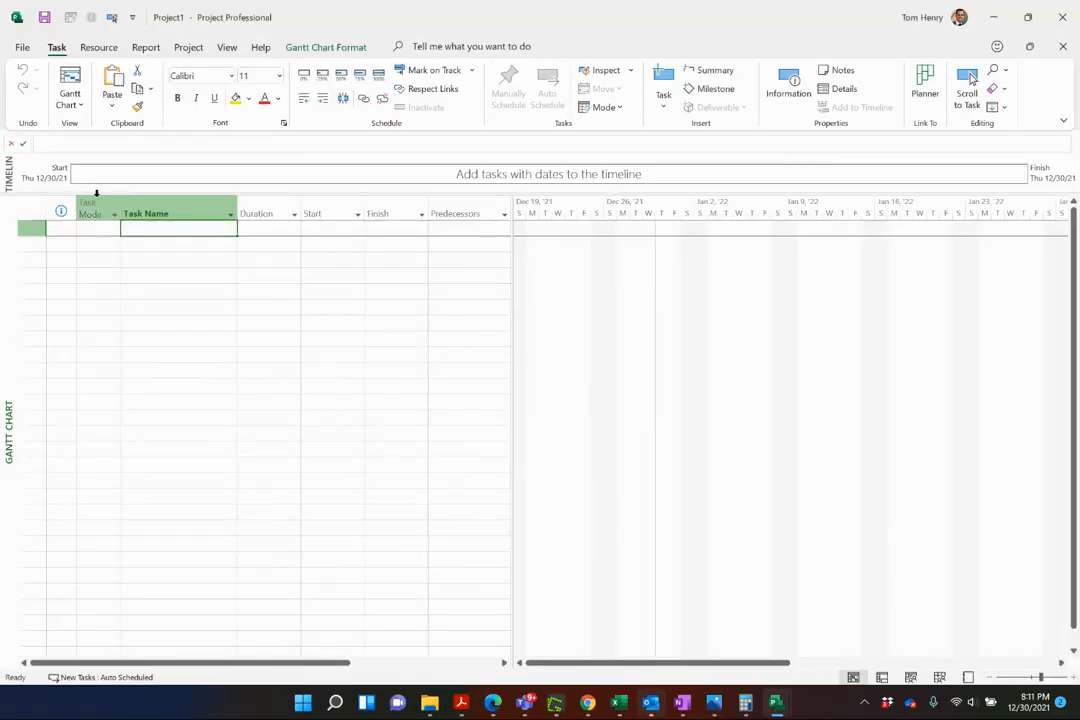
click(22, 46)
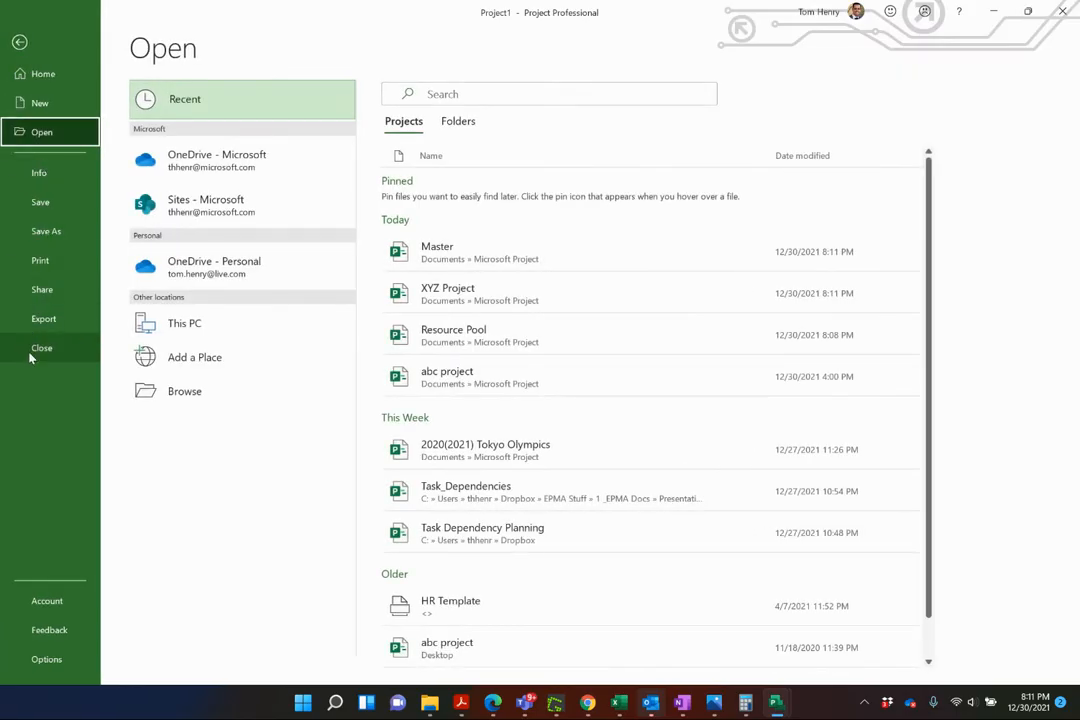
click(42, 72)
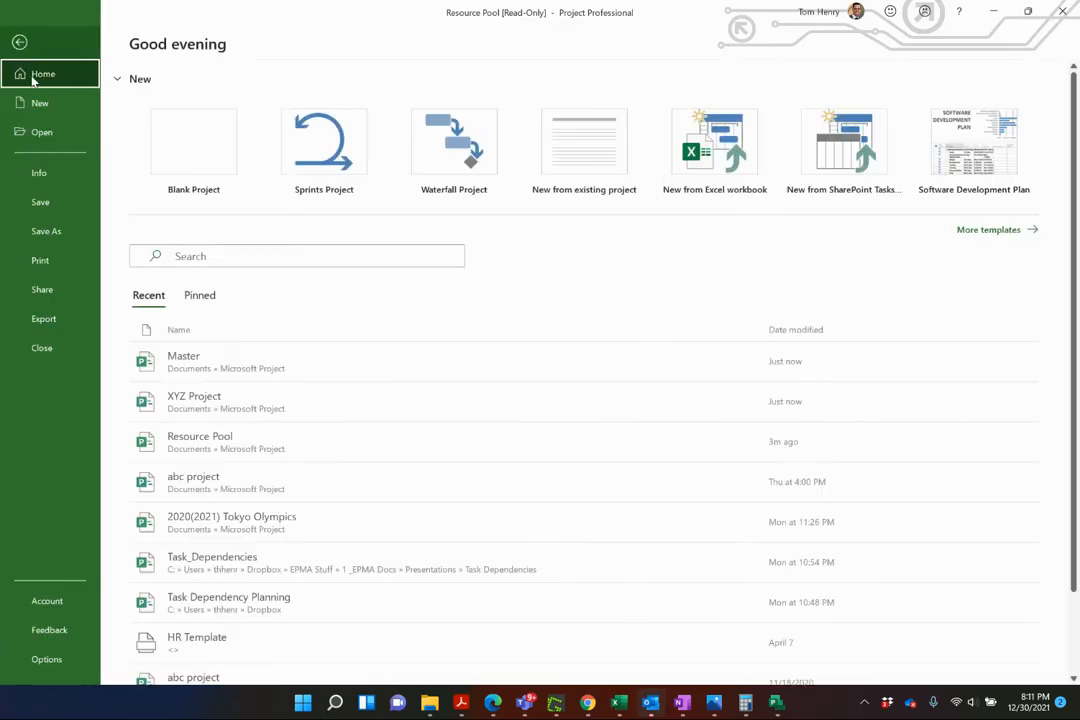
click(40, 104)
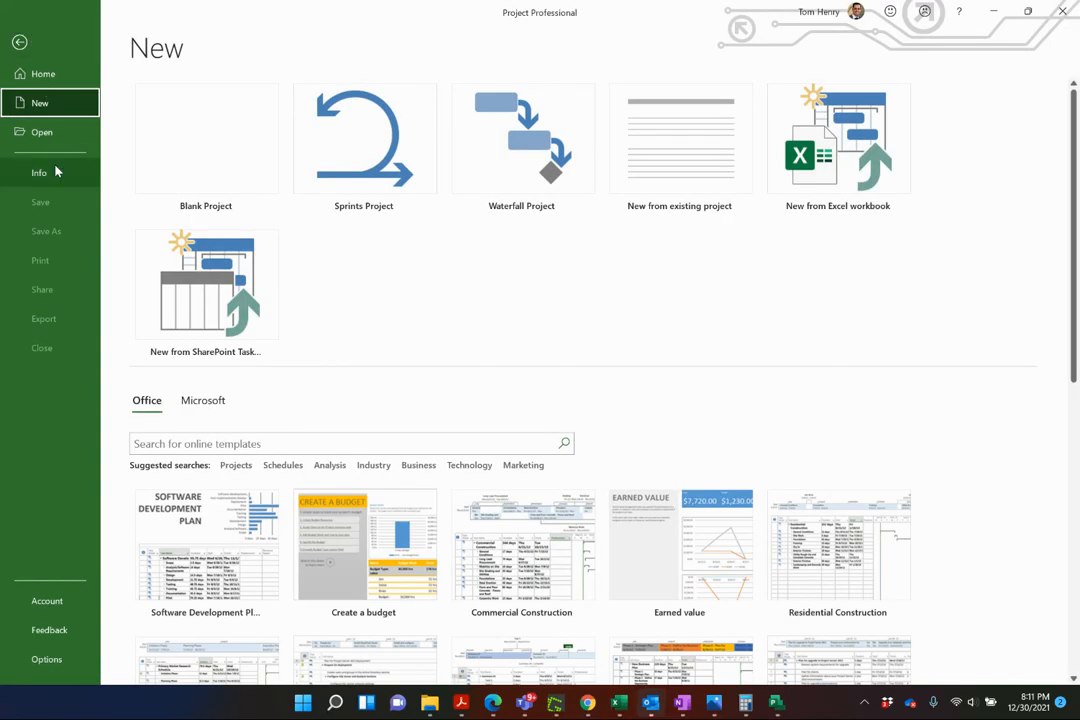
- Reopen XYZ Project on its own from the recent projects list
click(42, 132)
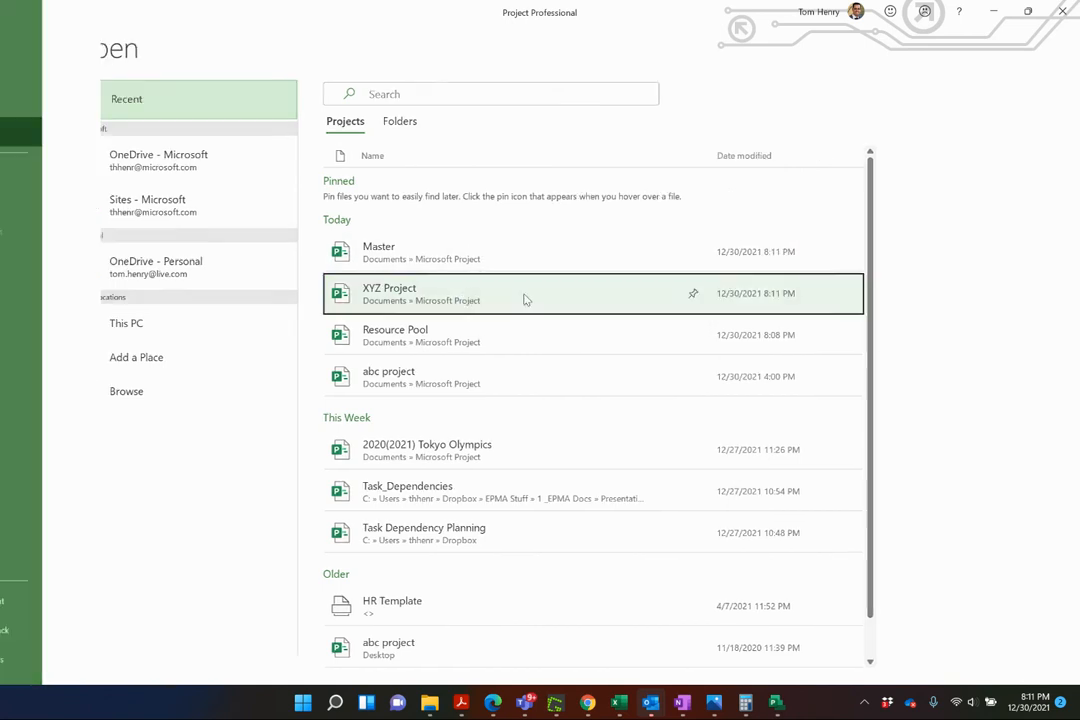
double_click(388, 292)
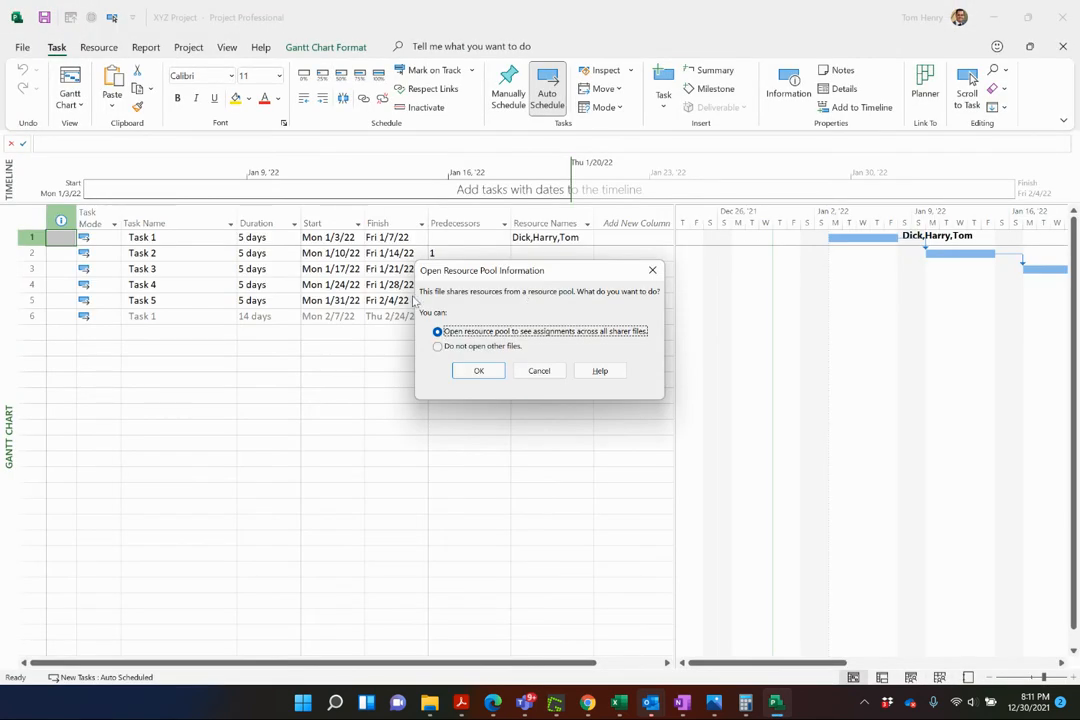
- Open XYZ Project together with the shared resource pool and select abc's grayed ghost task
click(478, 370)
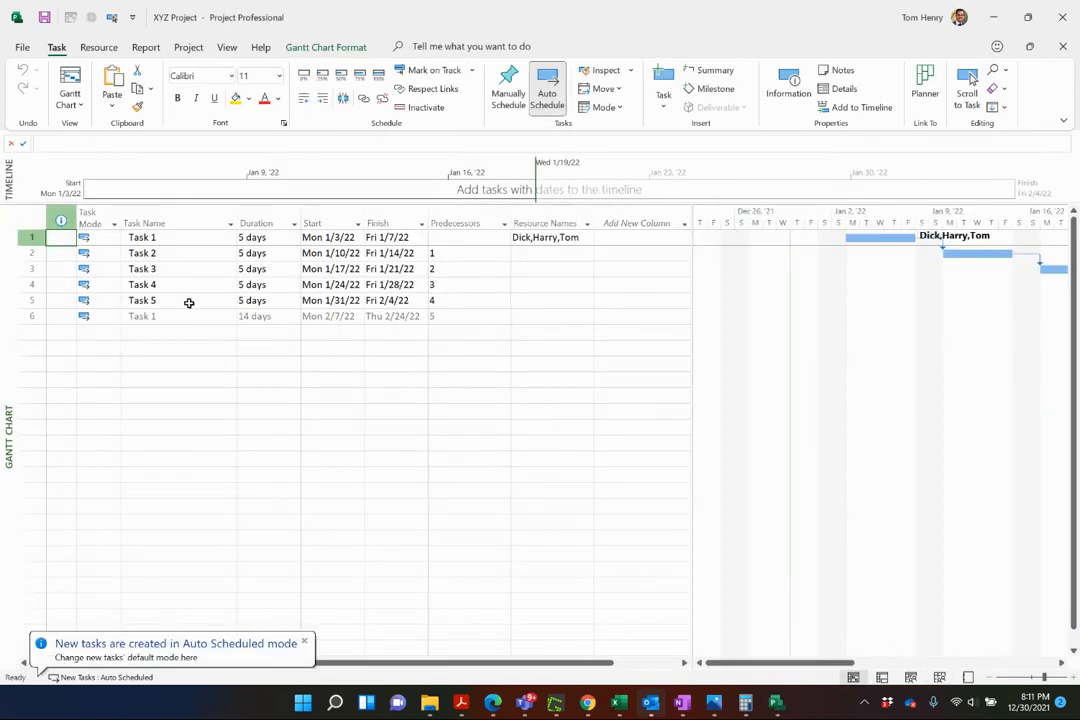
click(184, 316)
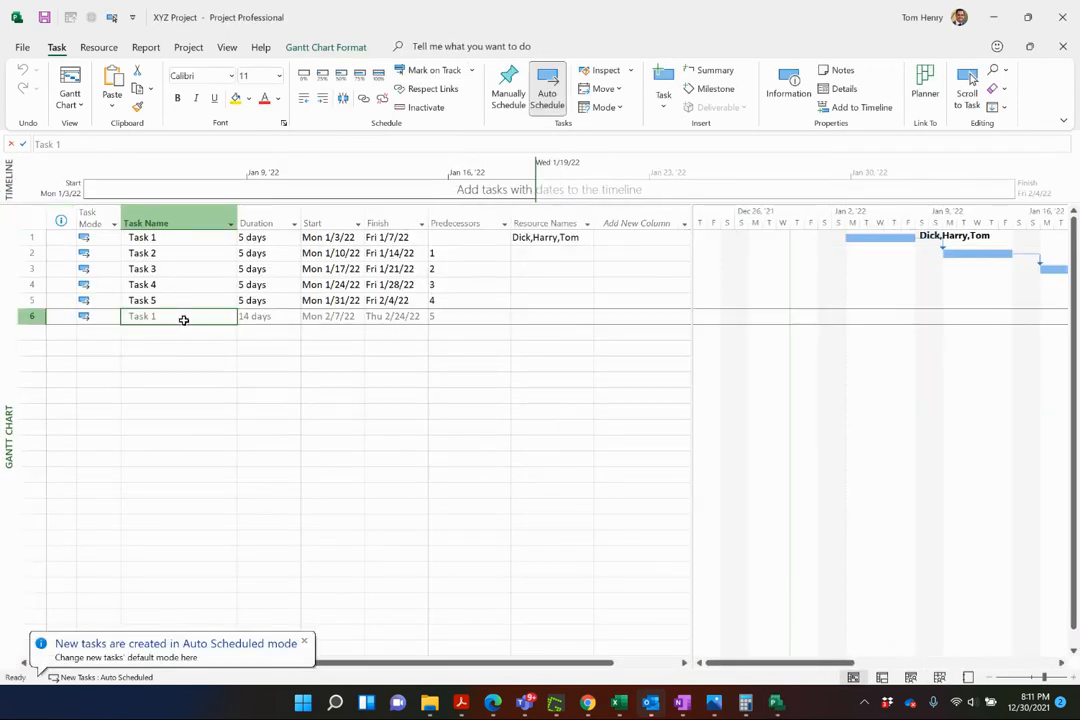
mouse_move(618, 232)
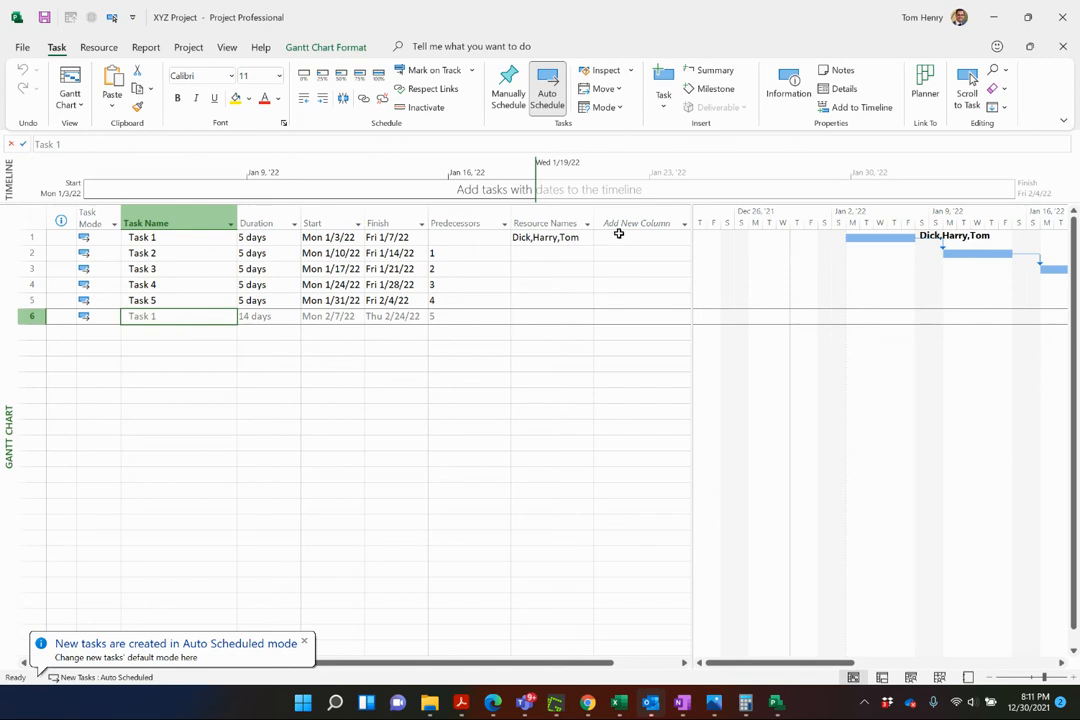
- Add a Predecessors column to the task table
click(636, 222)
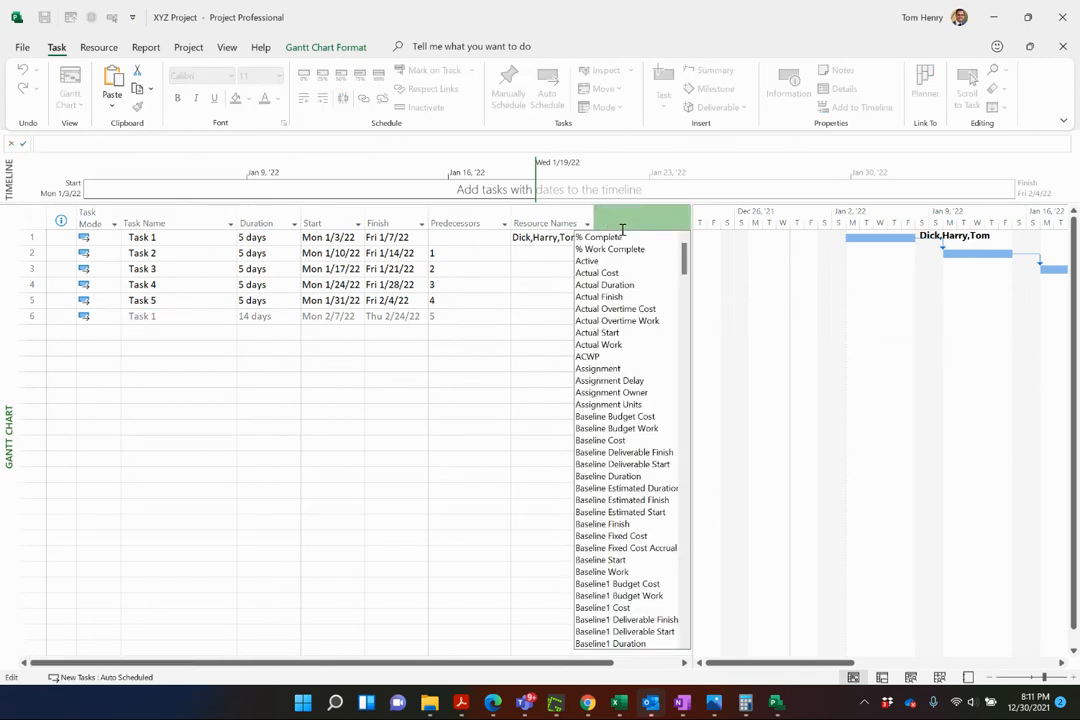
click(640, 224)
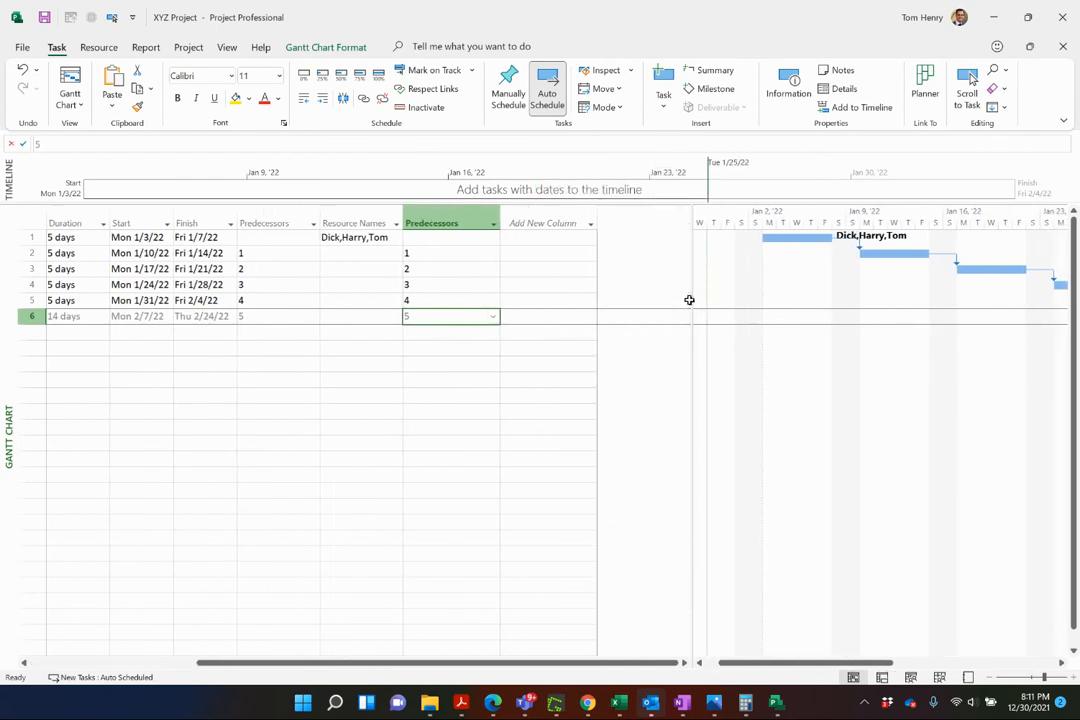
scroll(right, 3)
text(s)
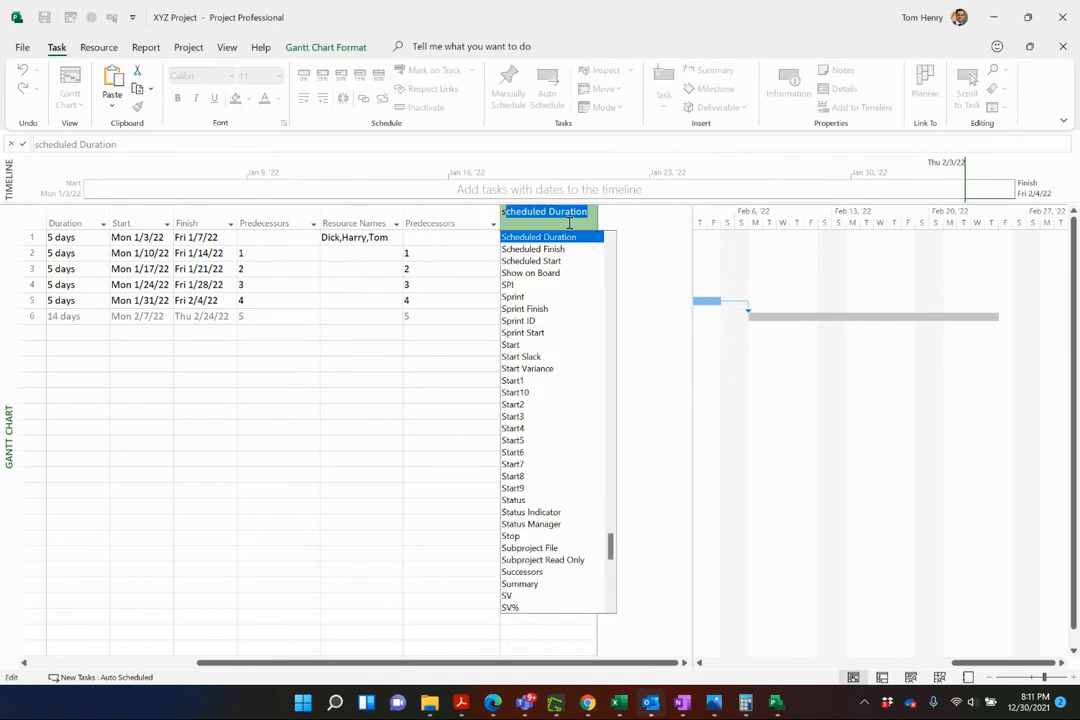
click(520, 572)
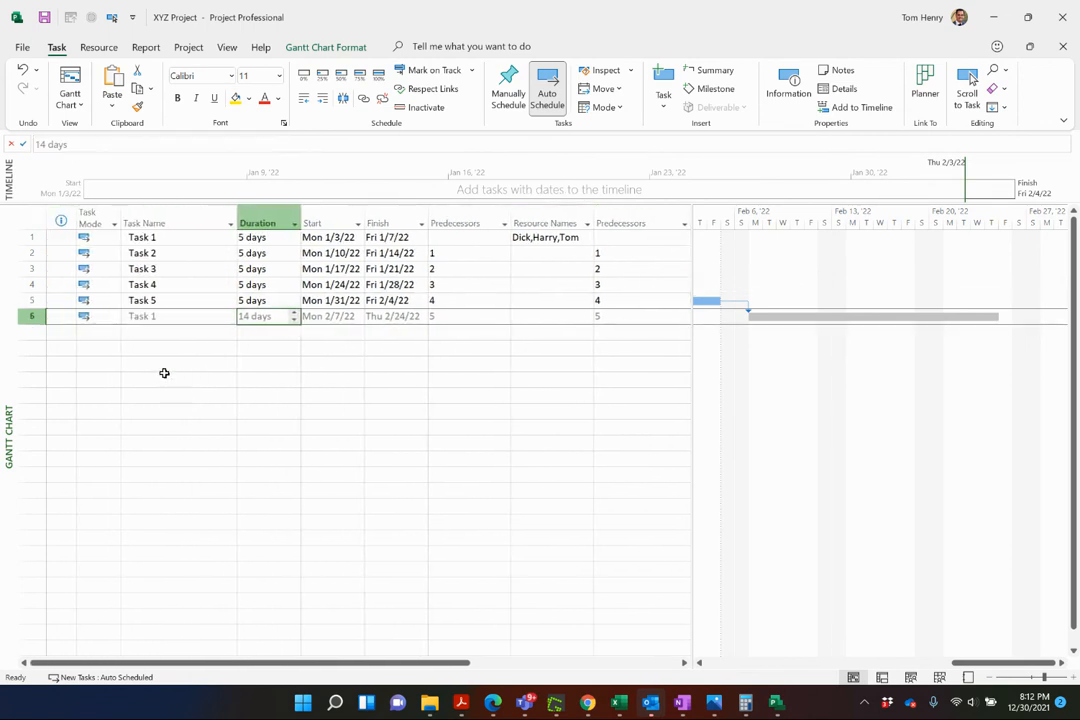
- Select ghost Task 1 to inspect its external link to abc project
click(164, 316)
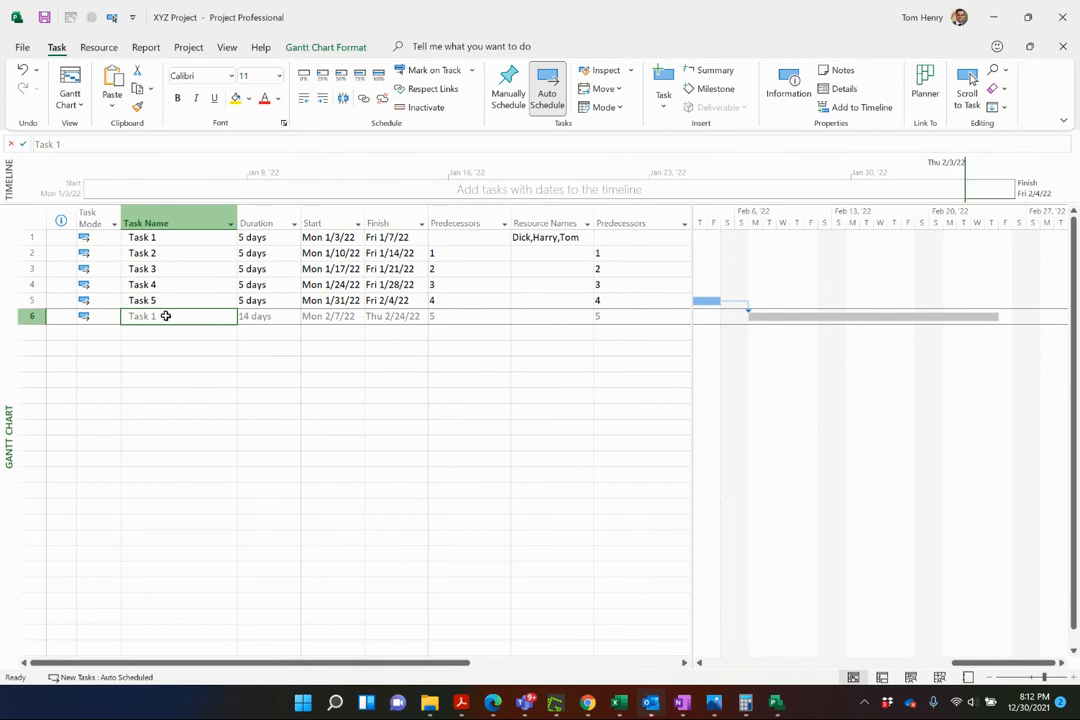
mouse_move(472, 330)
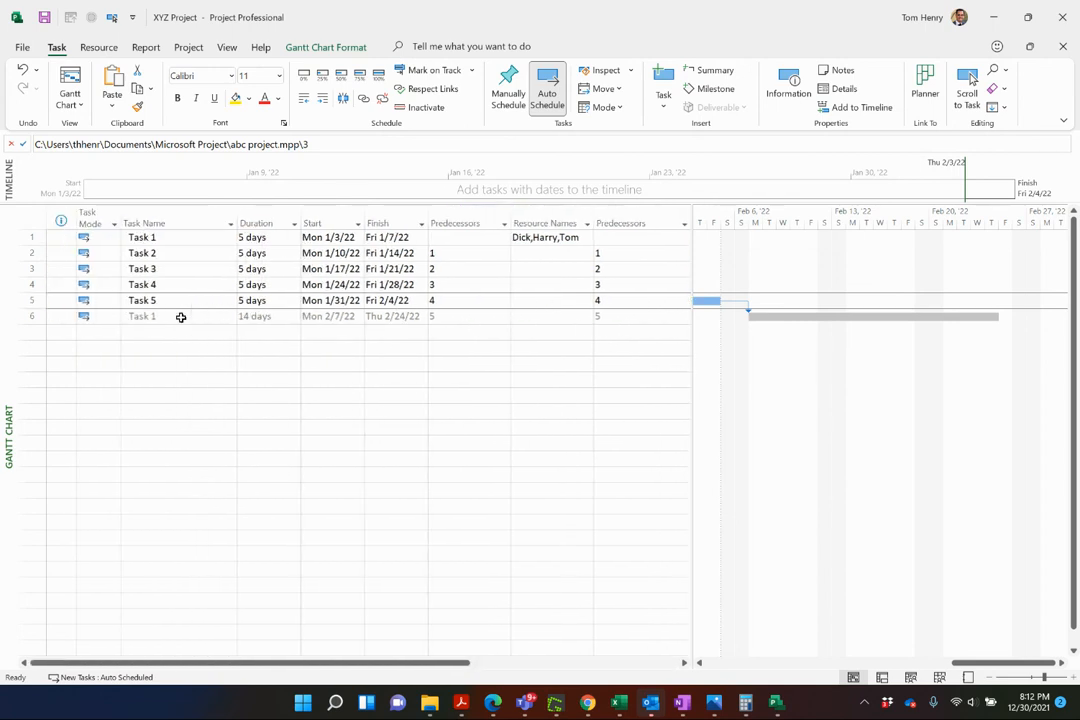
click(160, 300)
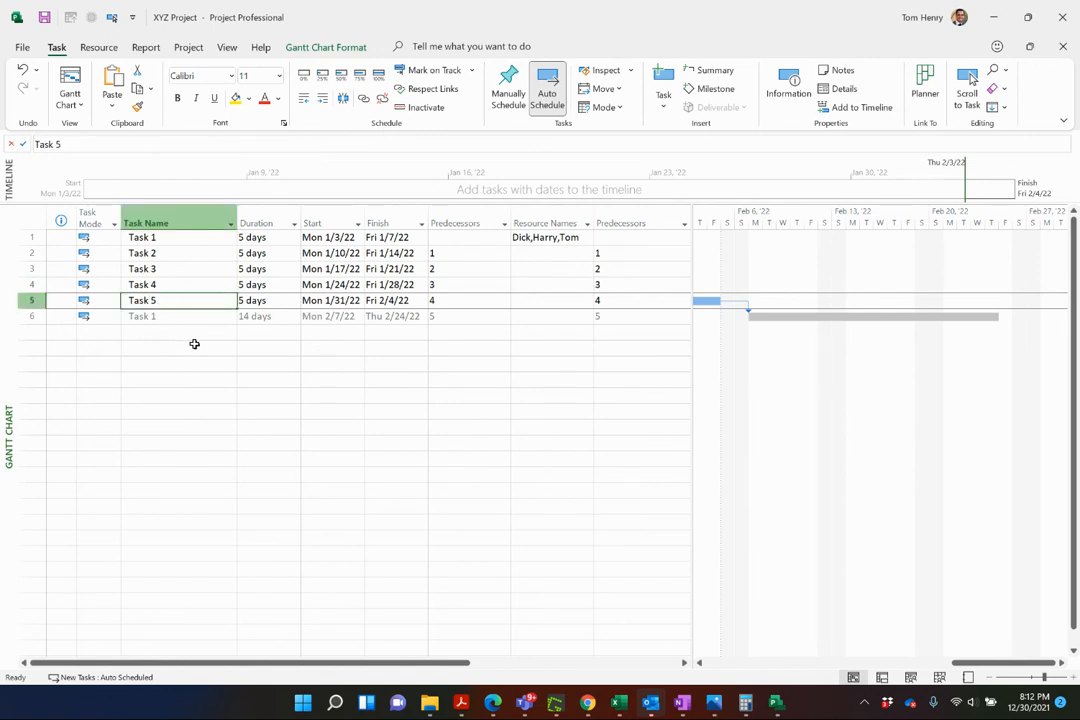
mouse_move(540, 368)
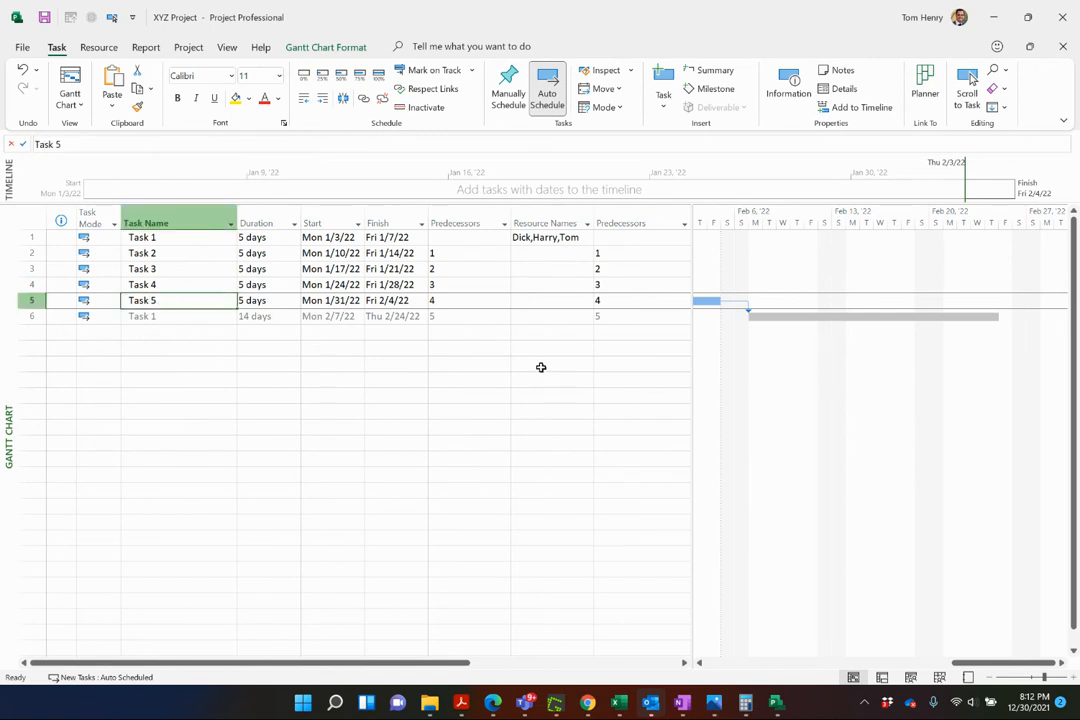
mouse_move(588, 596)
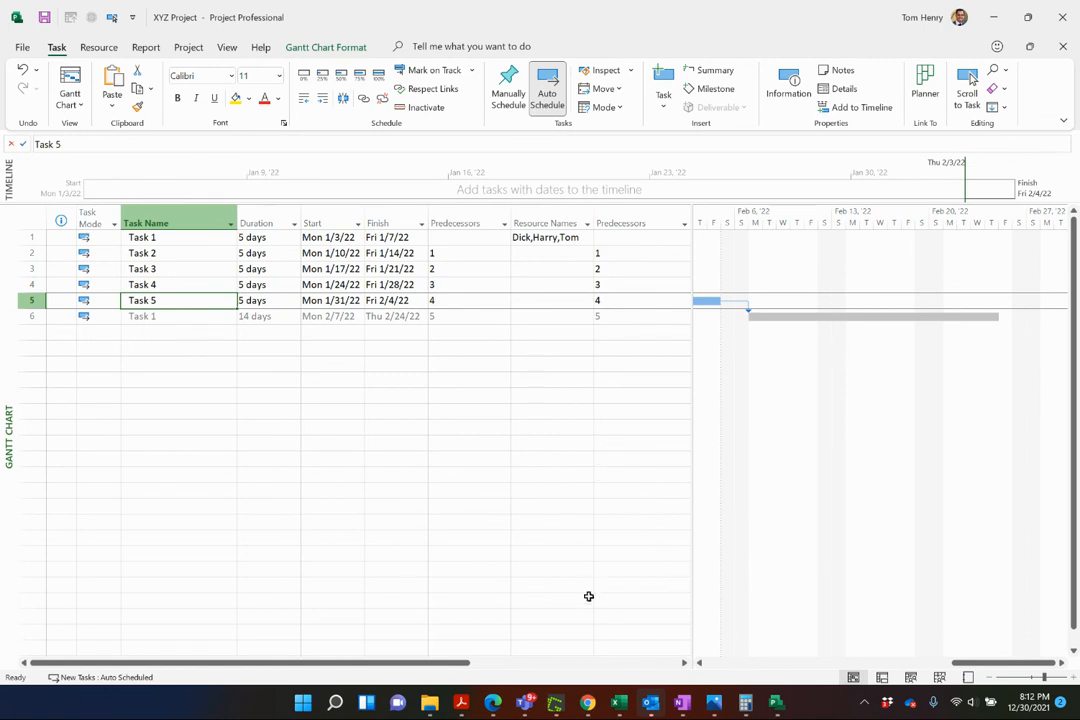